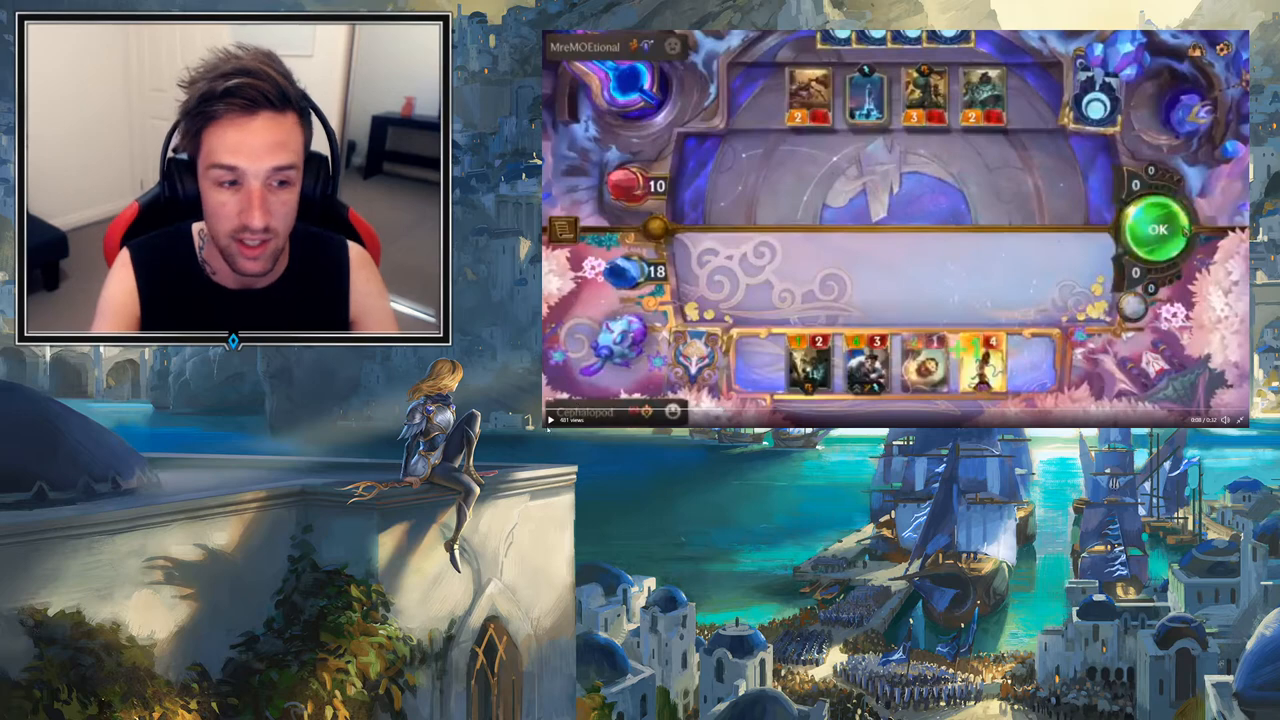
# Look over the Southeast Asia regional broadcast listings on the Legends of Runeterra news page
pyautogui.click(1160, 228)
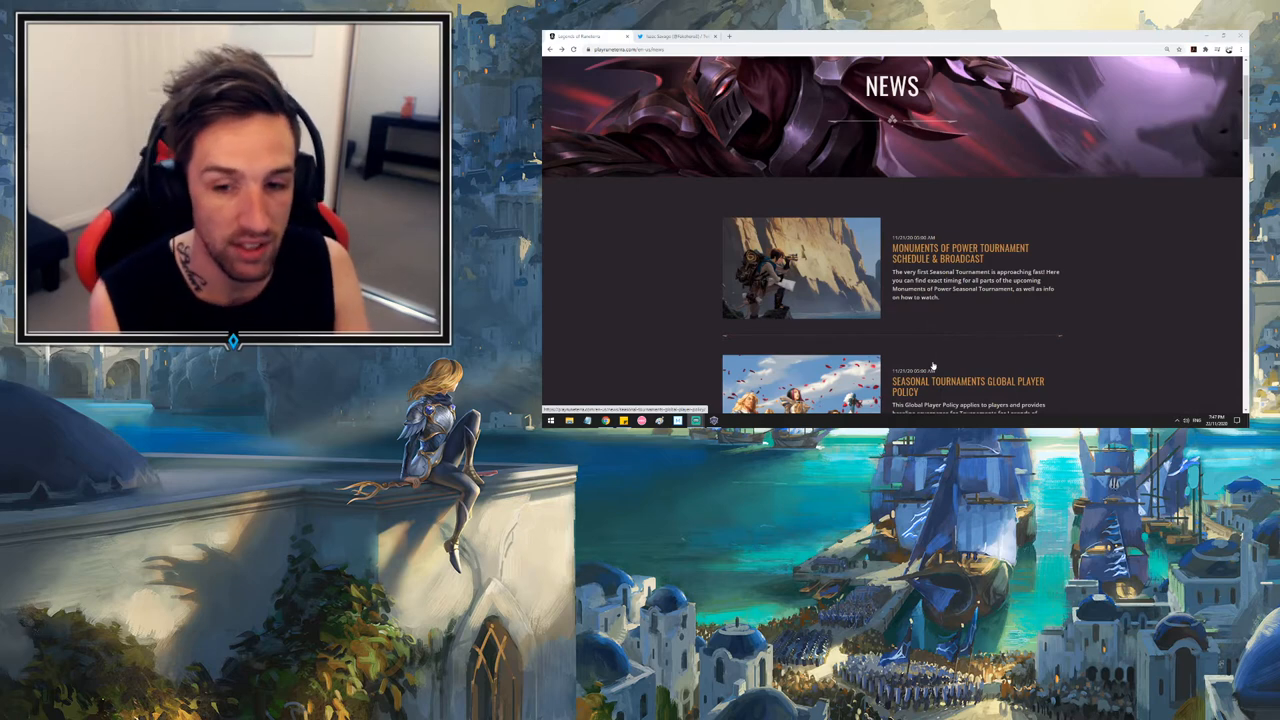
pyautogui.scroll(-3)
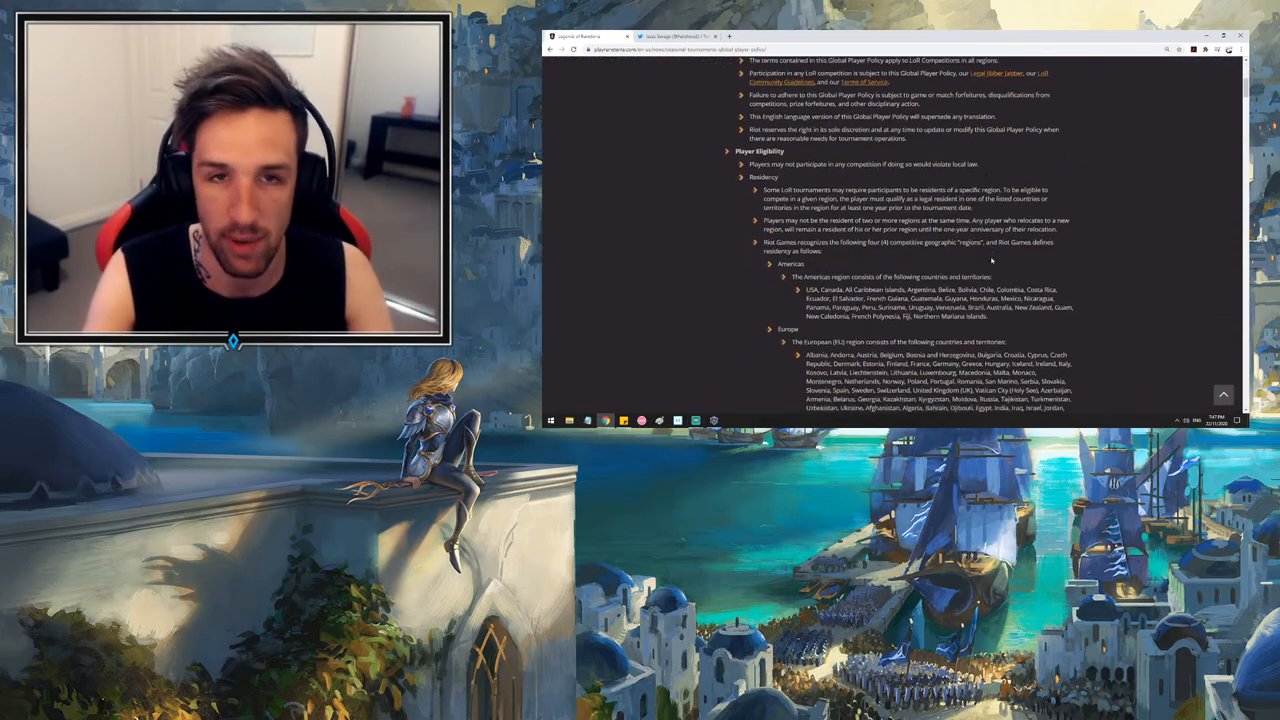
pyautogui.scroll(-3)
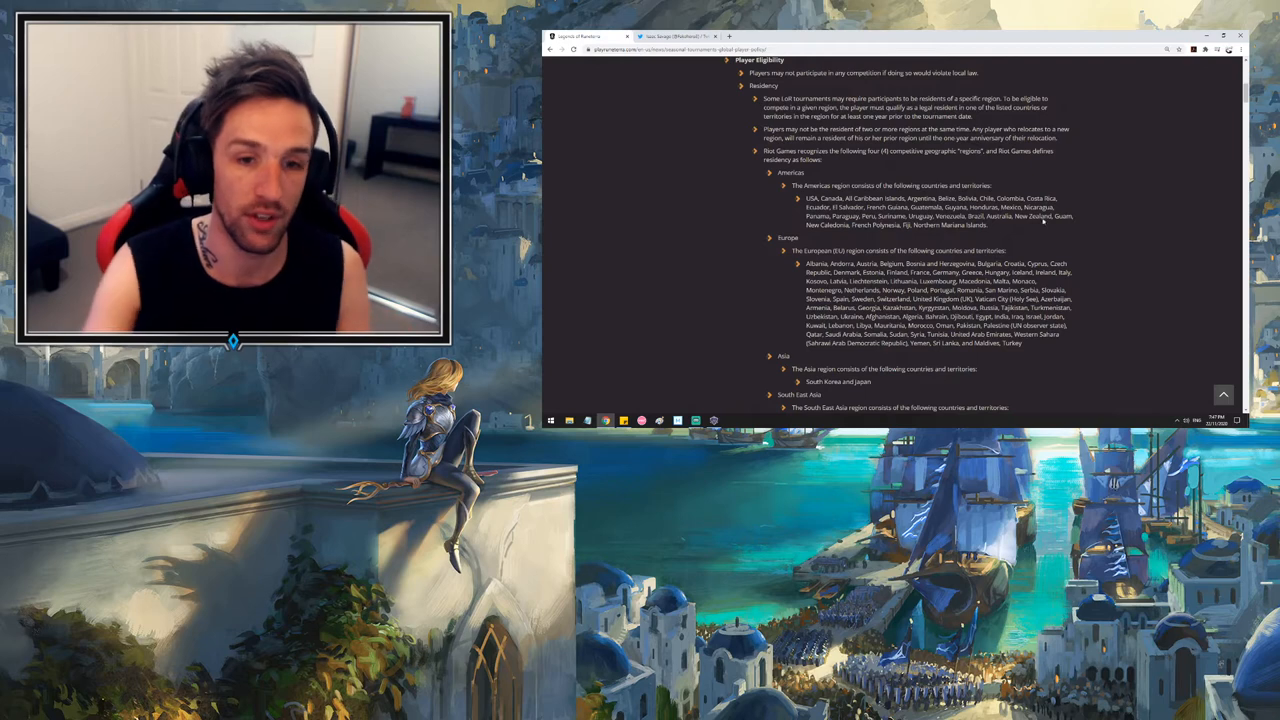
pyautogui.scroll(-3)
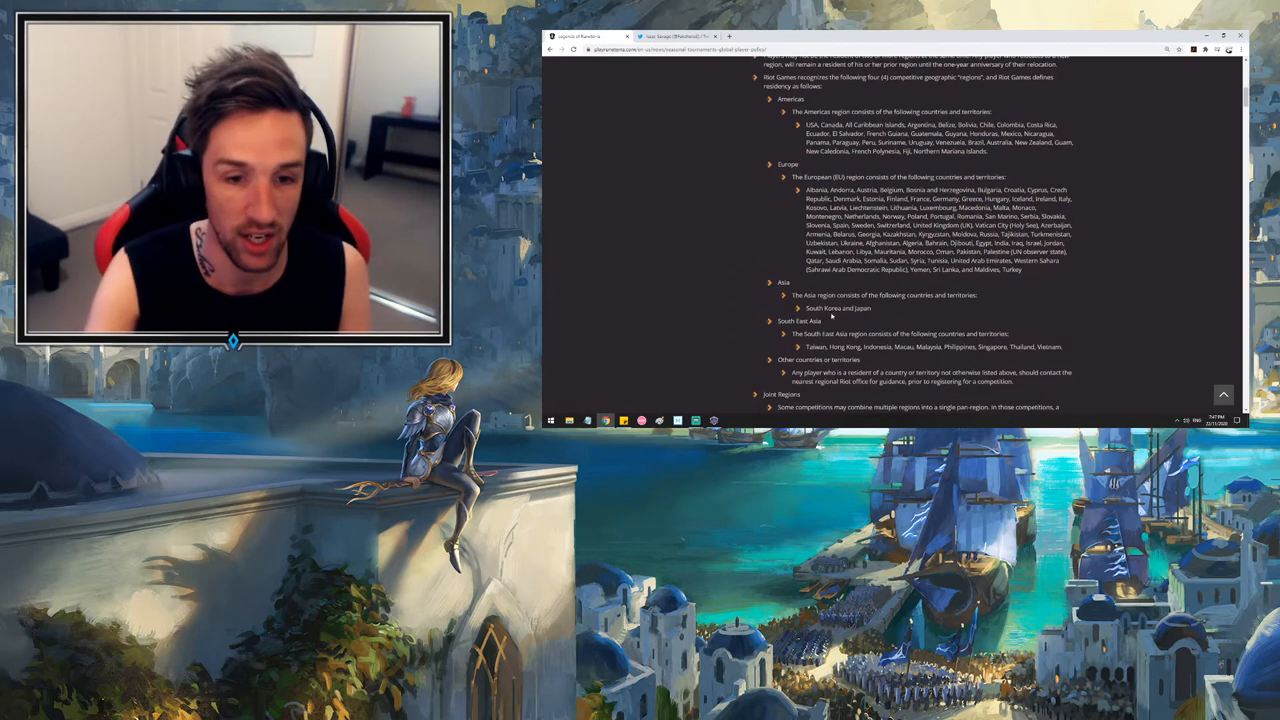
pyautogui.scroll(-3)
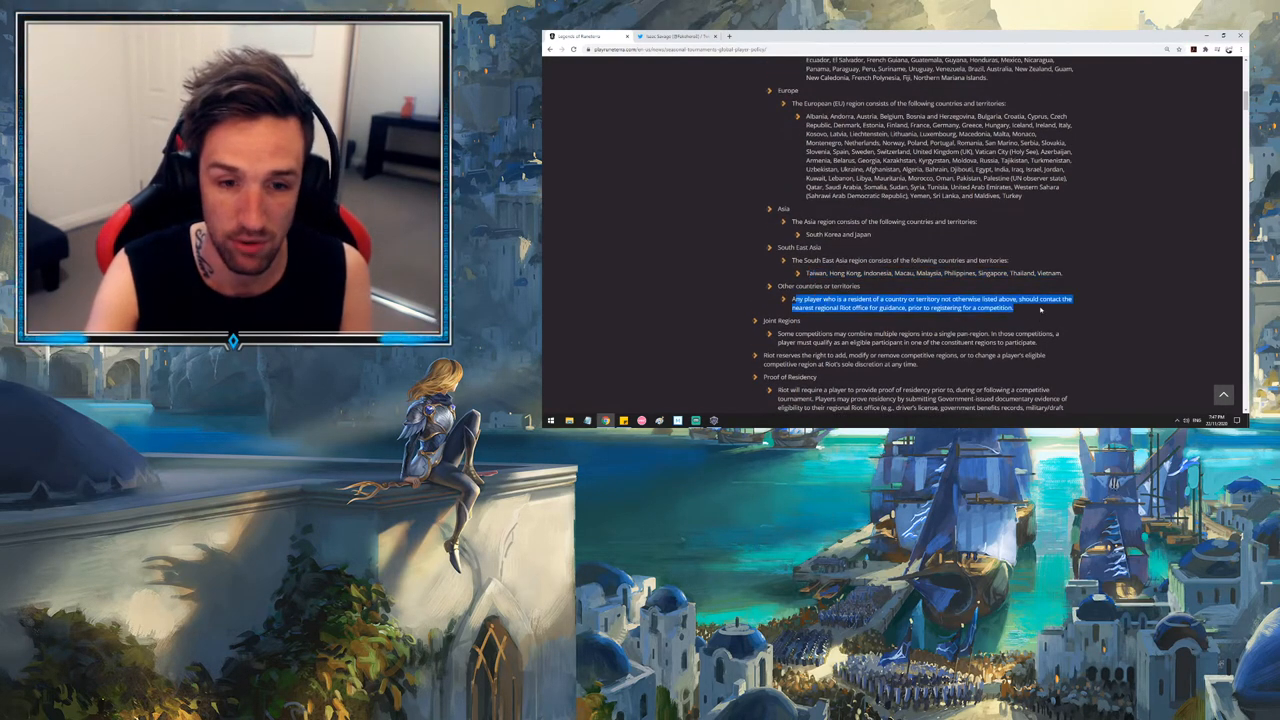
pyautogui.scroll(3)
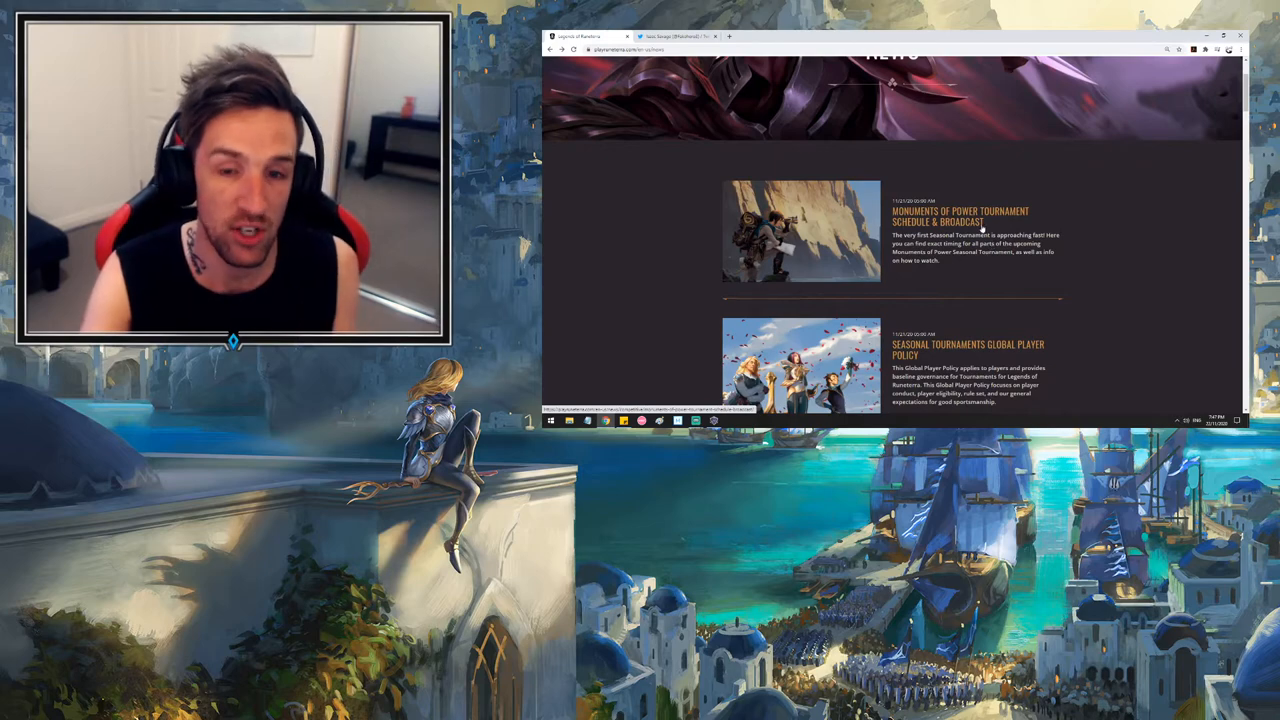
# Read the Monuments of Power schedule article down through the regional broadcast links
pyautogui.click(960, 211)
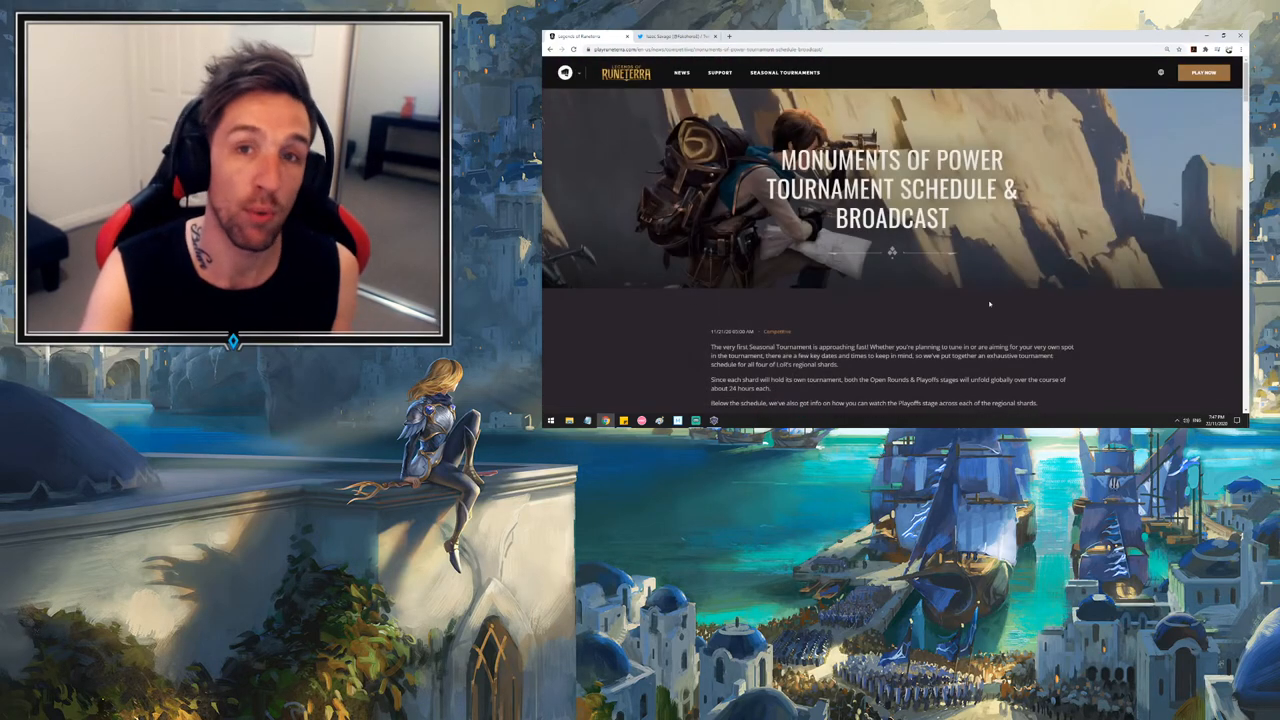
pyautogui.scroll(-3)
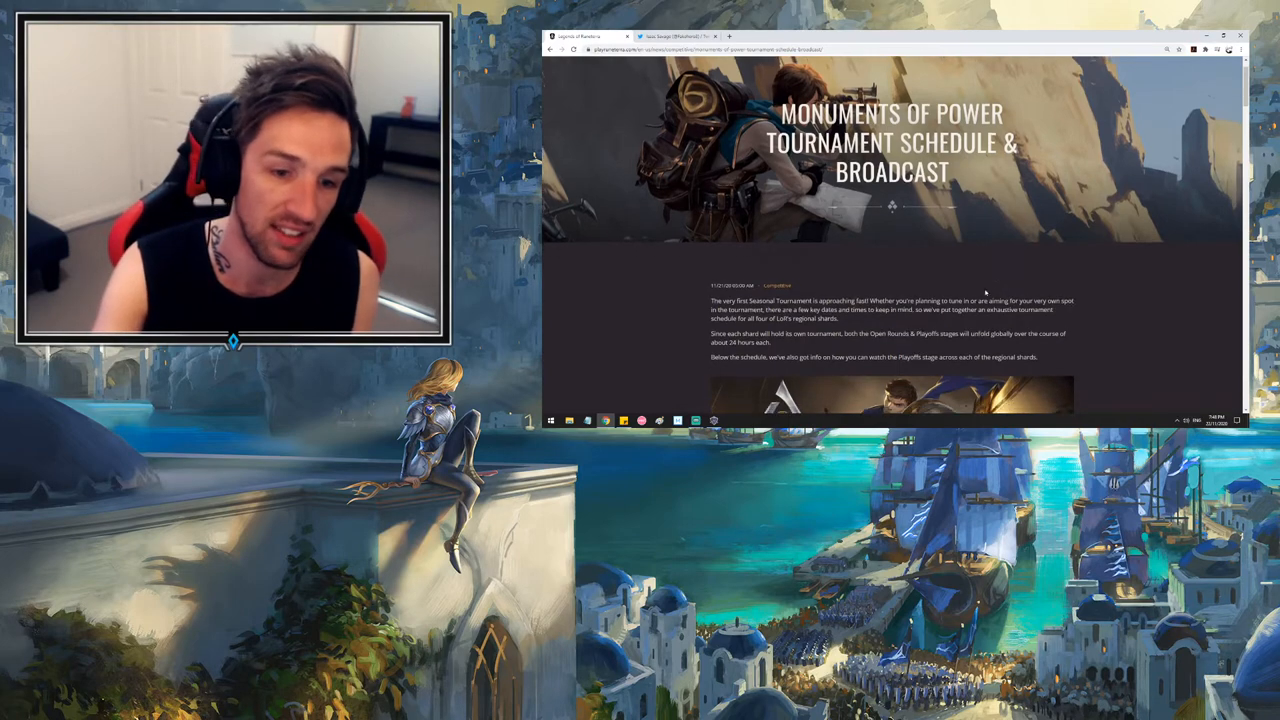
pyautogui.scroll(-3)
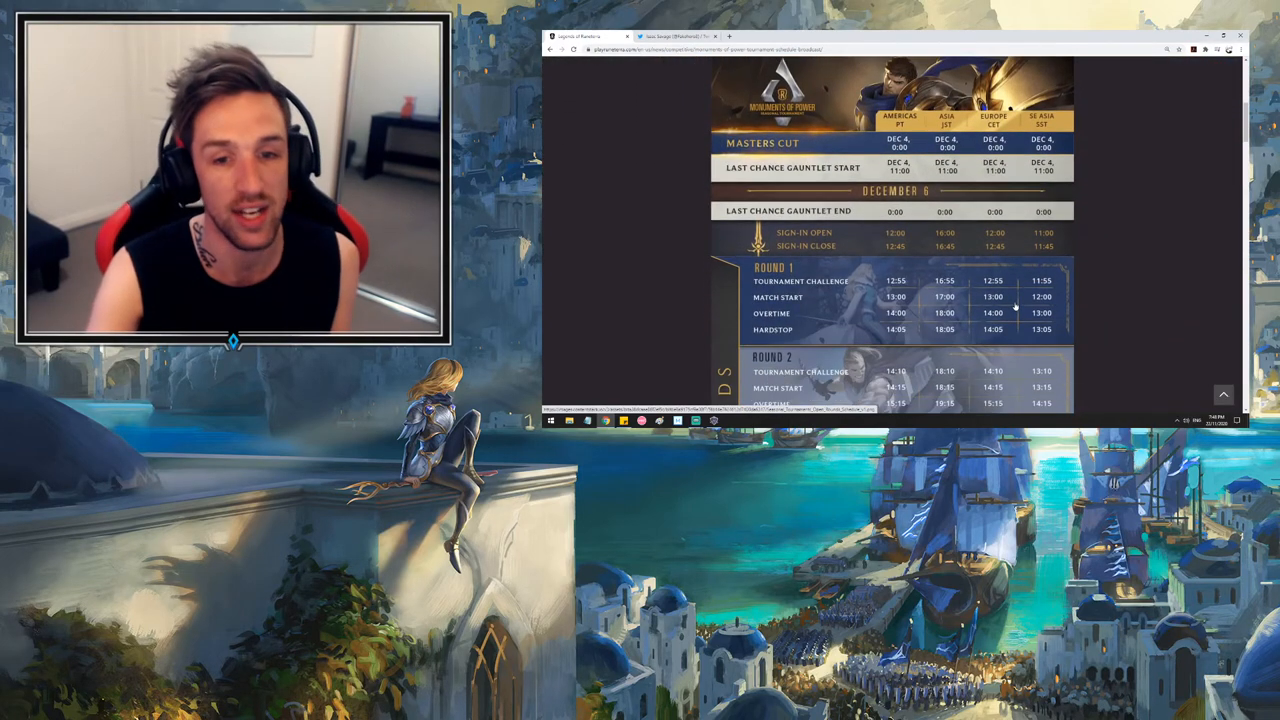
pyautogui.scroll(-3)
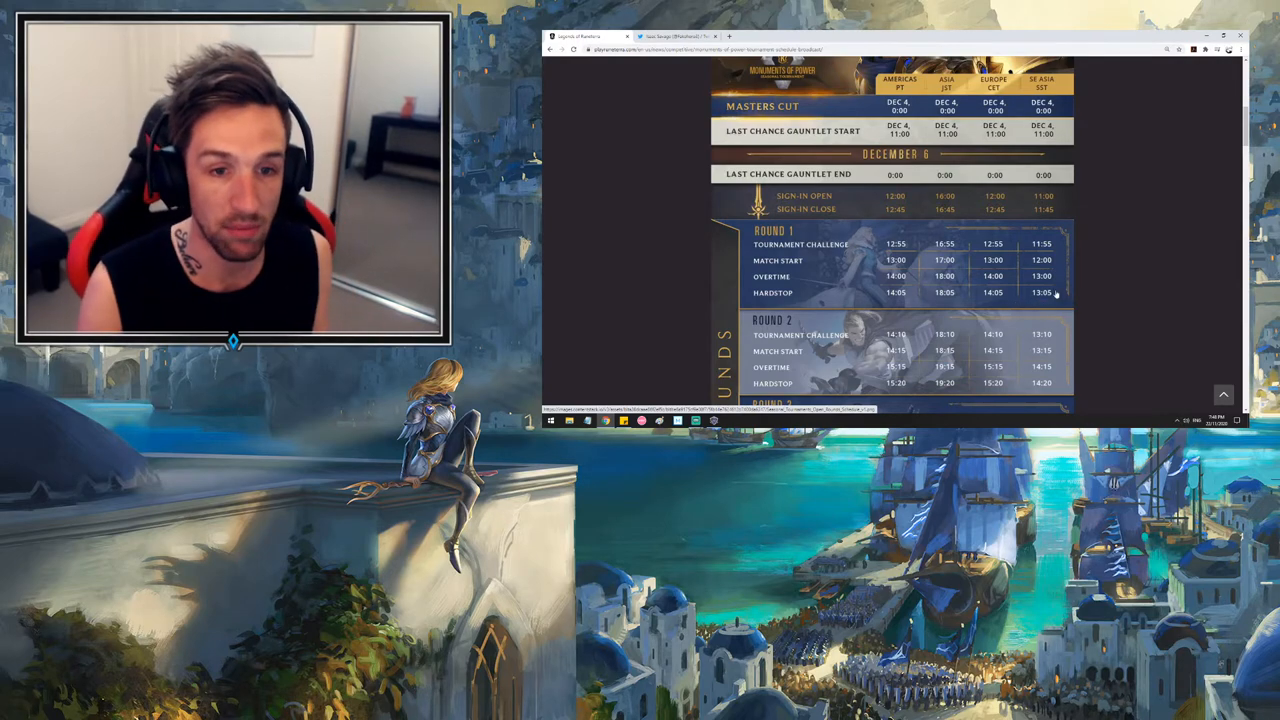
pyautogui.scroll(-3)
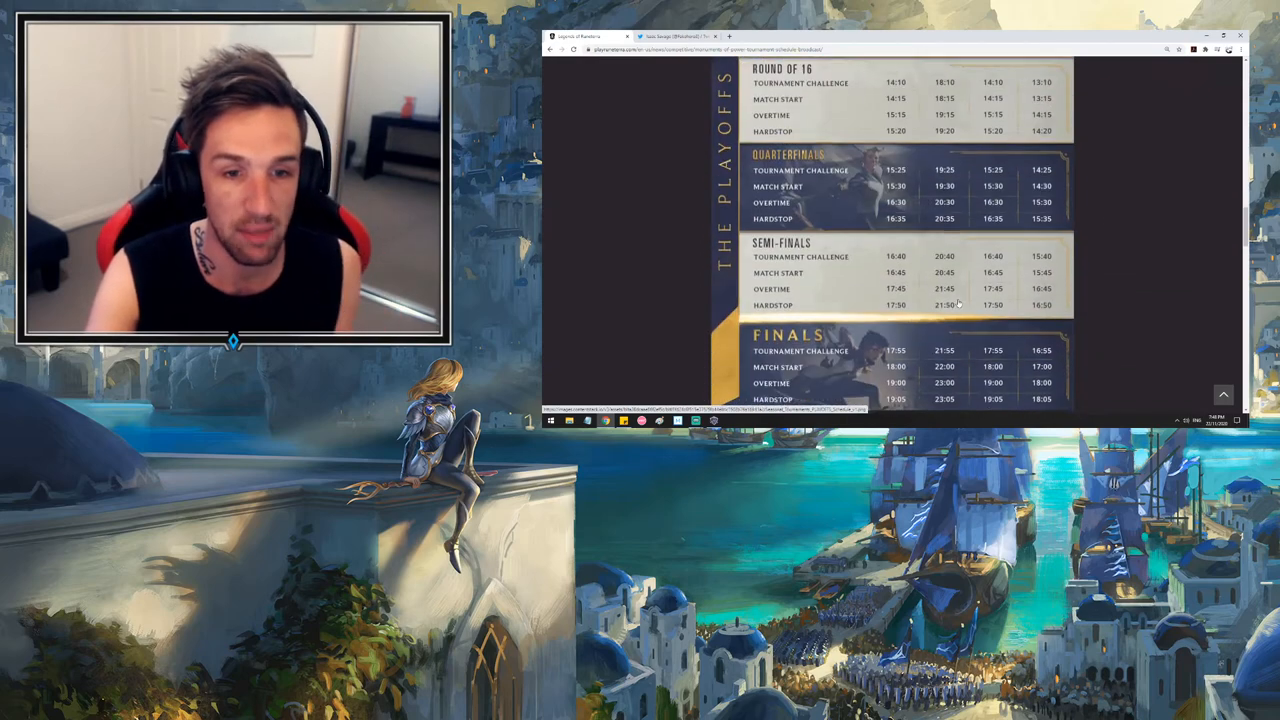
pyautogui.scroll(-3)
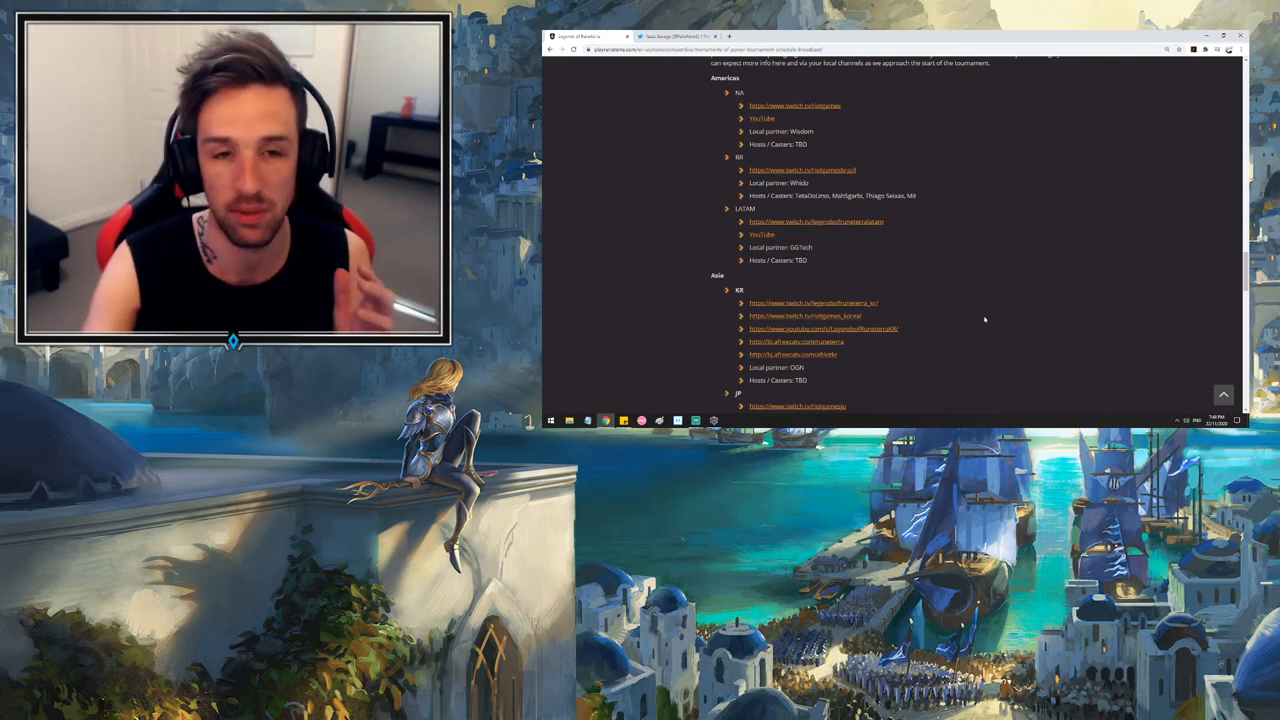
pyautogui.scroll(-3)
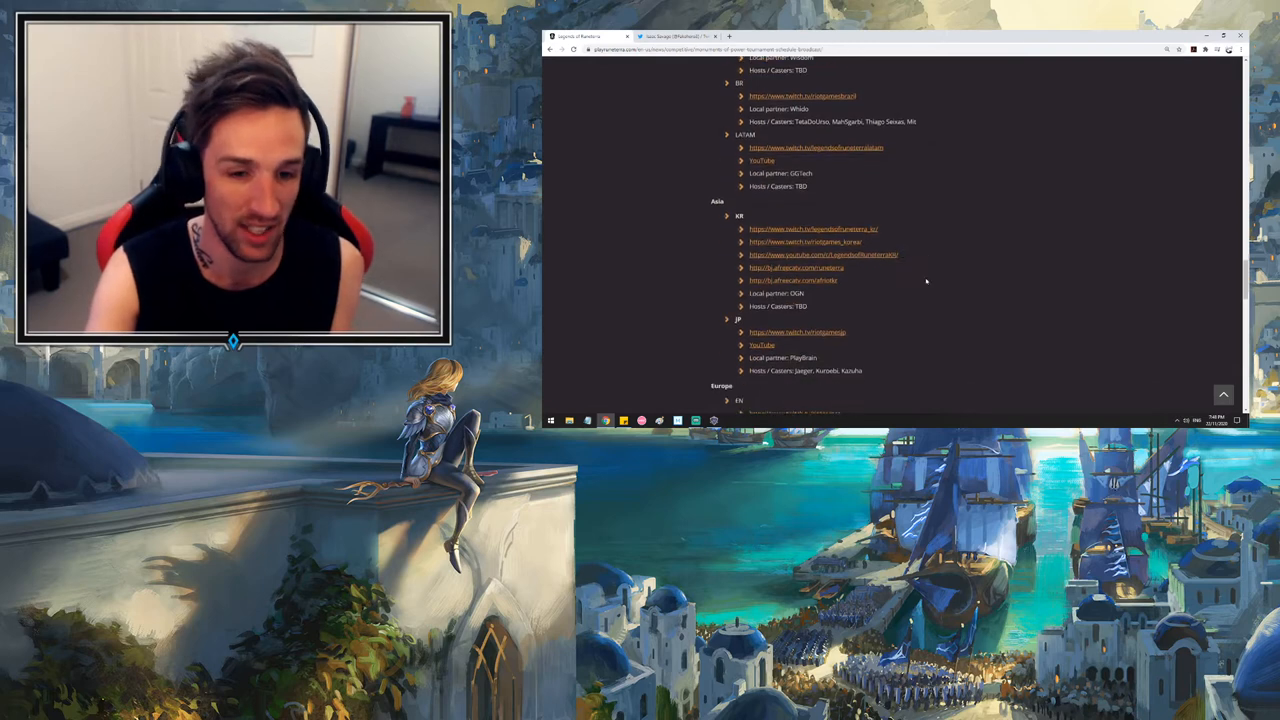
pyautogui.scroll(-3)
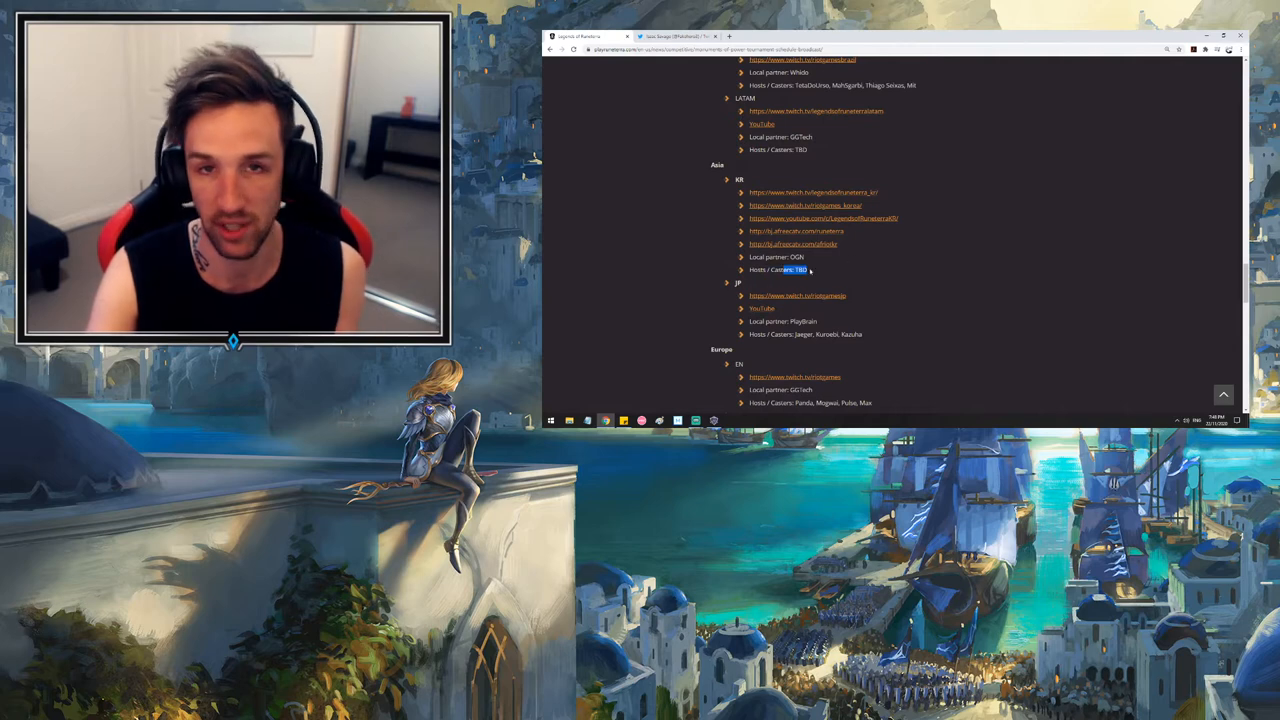
# Review the seasonal tournament schedule tables further down the article
pyautogui.scroll(-3)
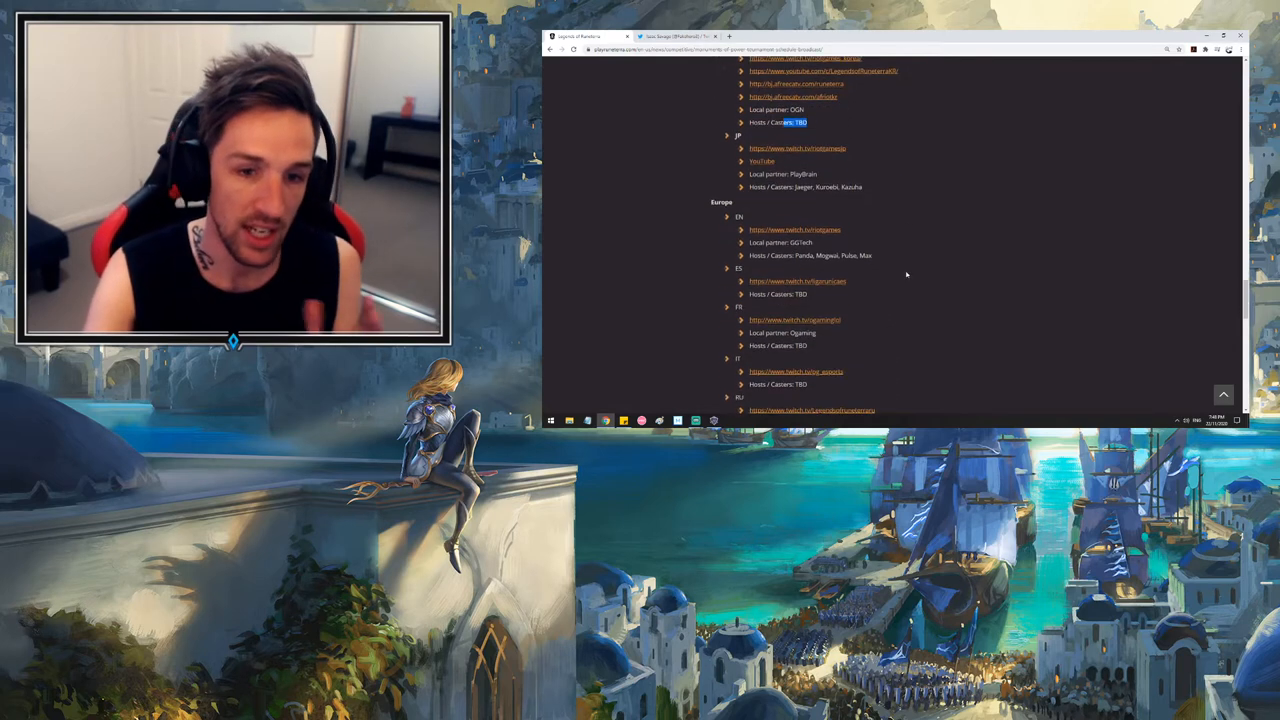
pyautogui.scroll(-3)
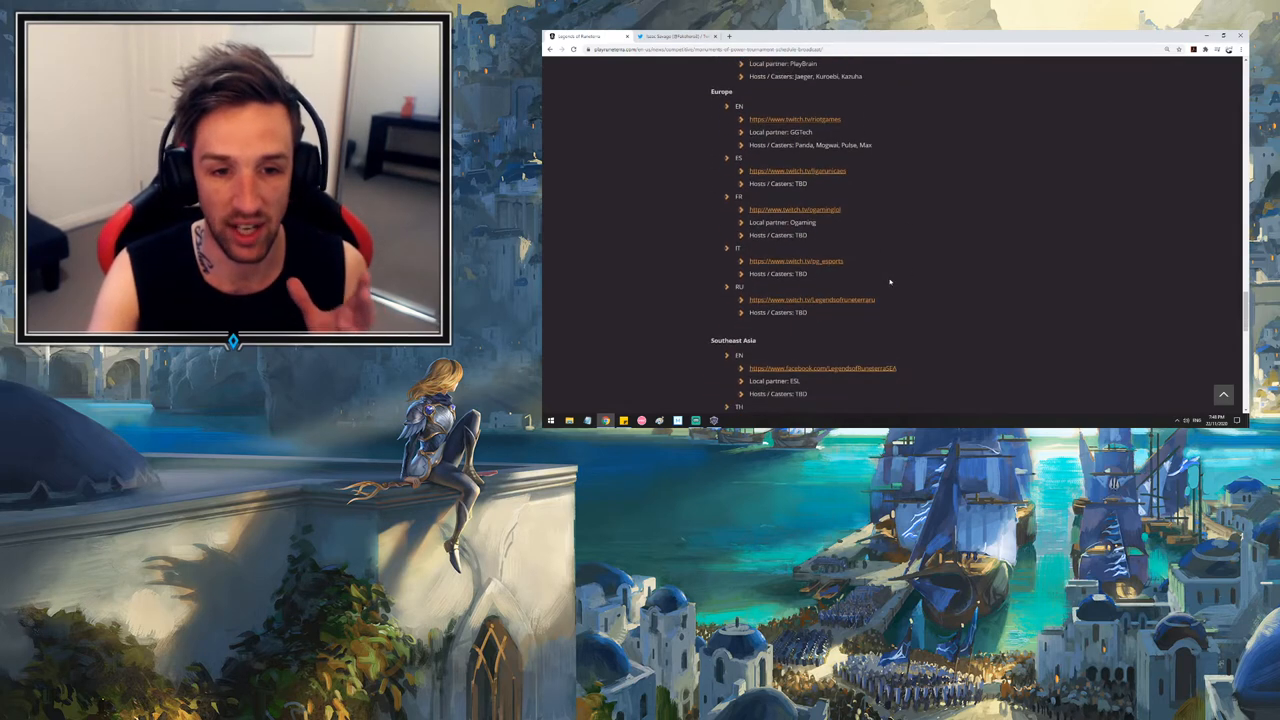
pyautogui.scroll(-3)
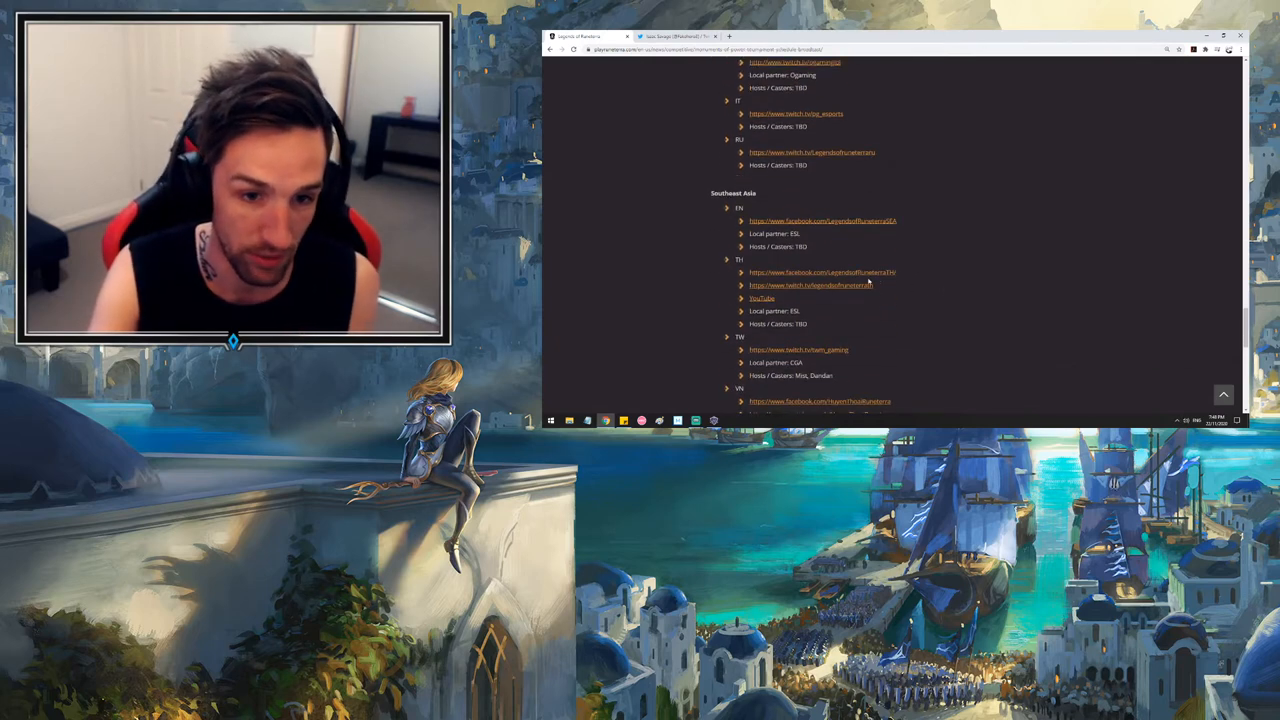
pyautogui.scroll(-3)
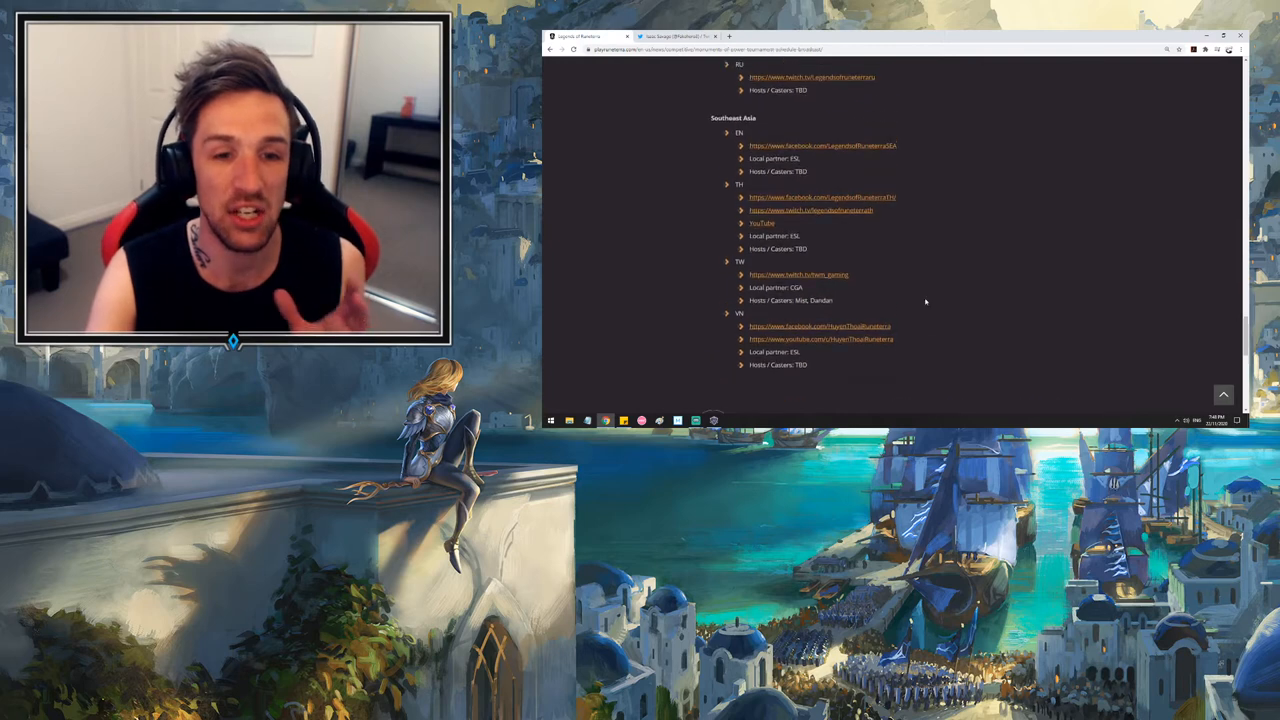
pyautogui.scroll(3)
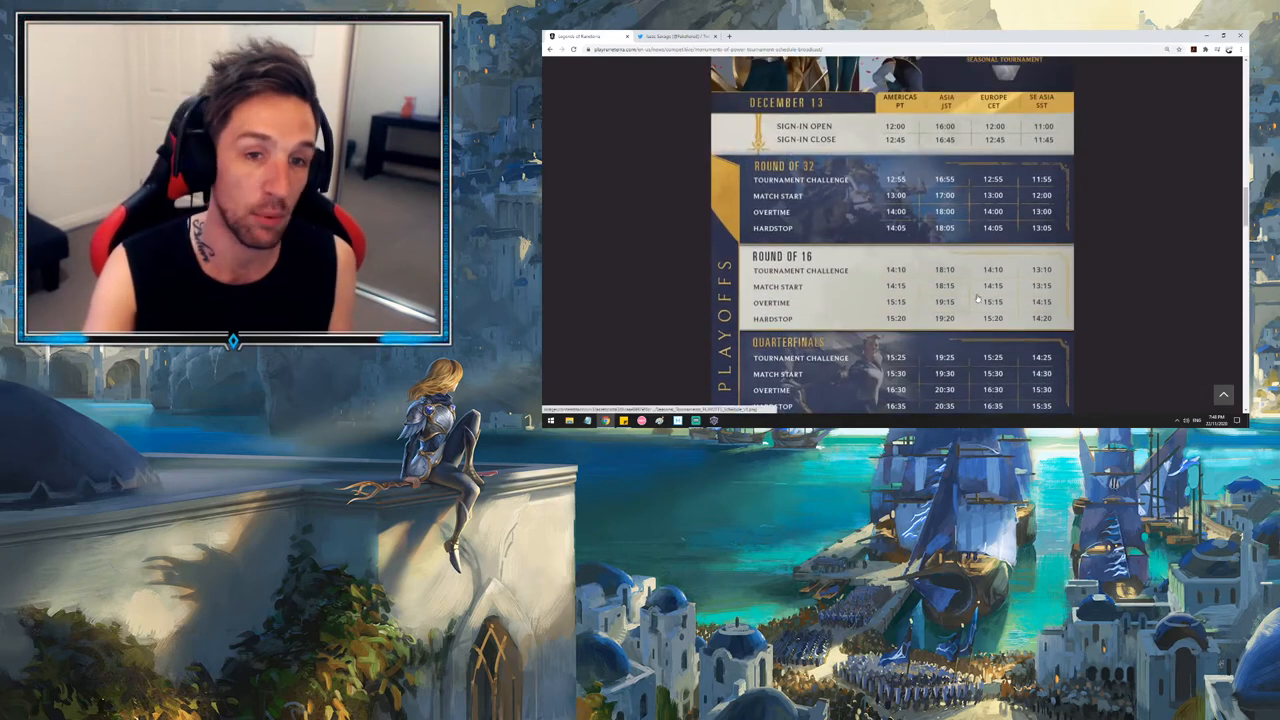
pyautogui.scroll(-3)
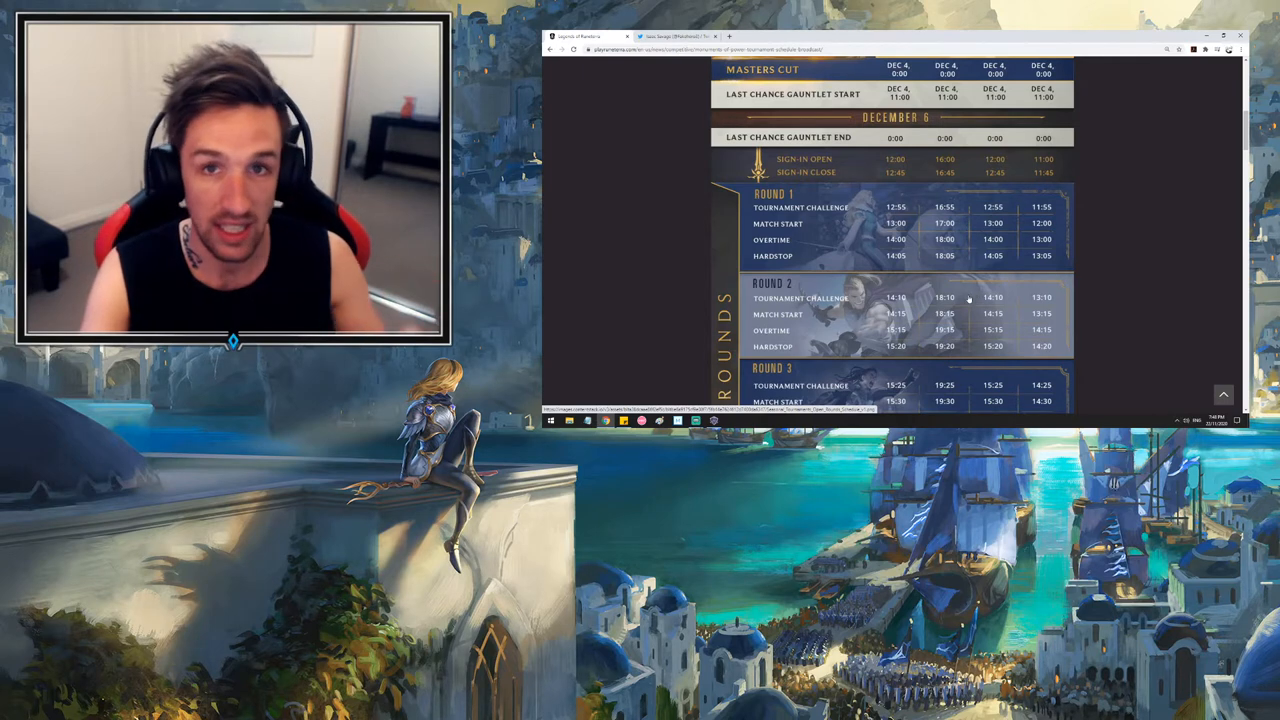
pyautogui.scroll(3)
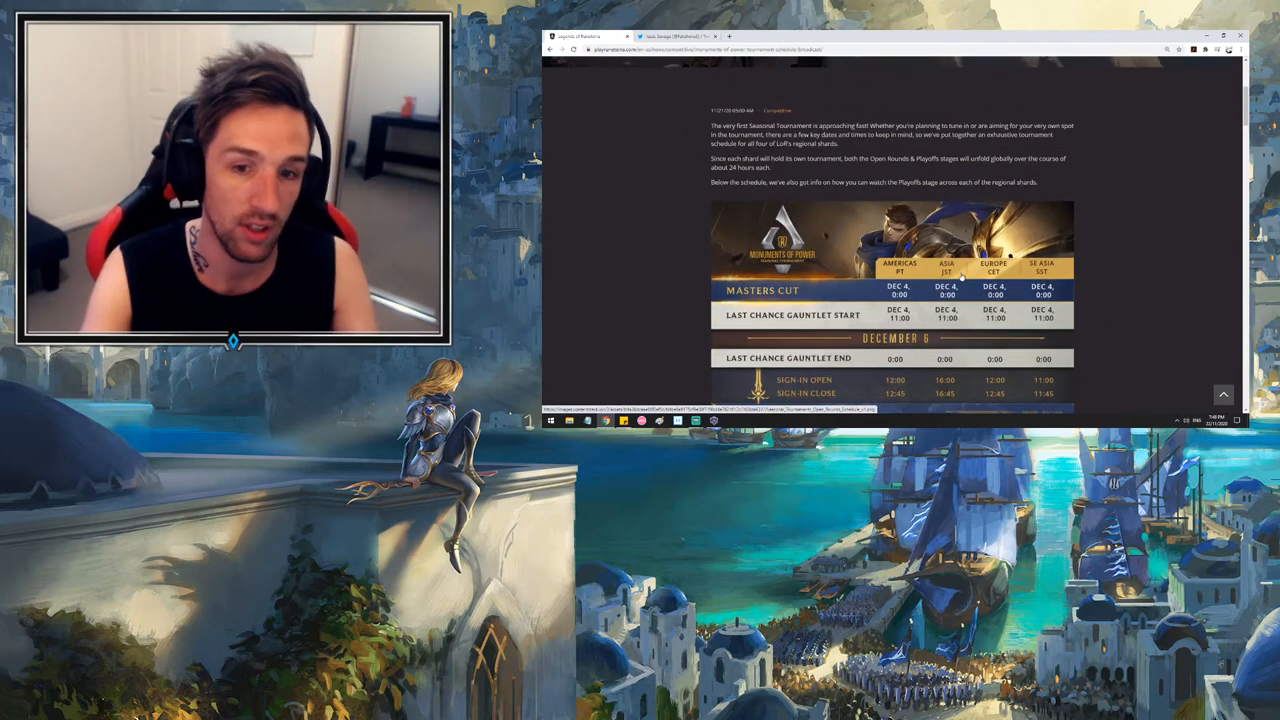
pyautogui.scroll(-3)
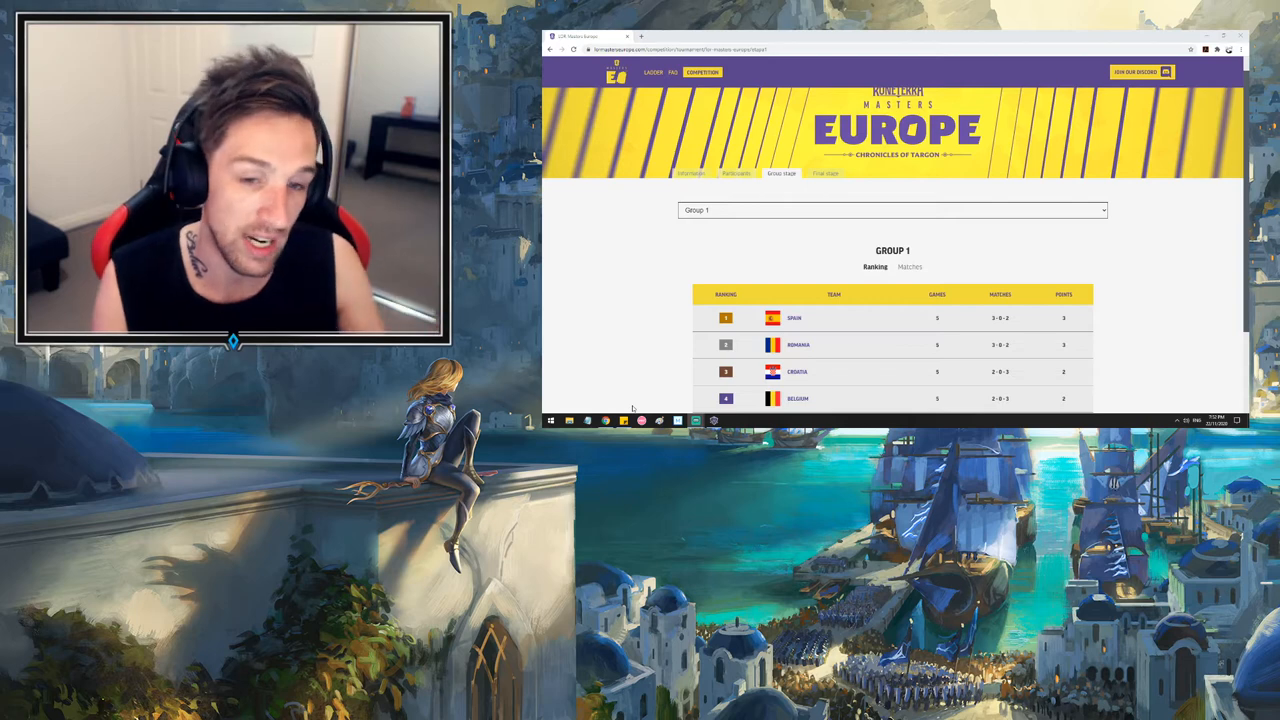
# Bring the Group 1 ranking of Spain, Romania, Croatia and Belgium into view
pyautogui.scroll(-3)
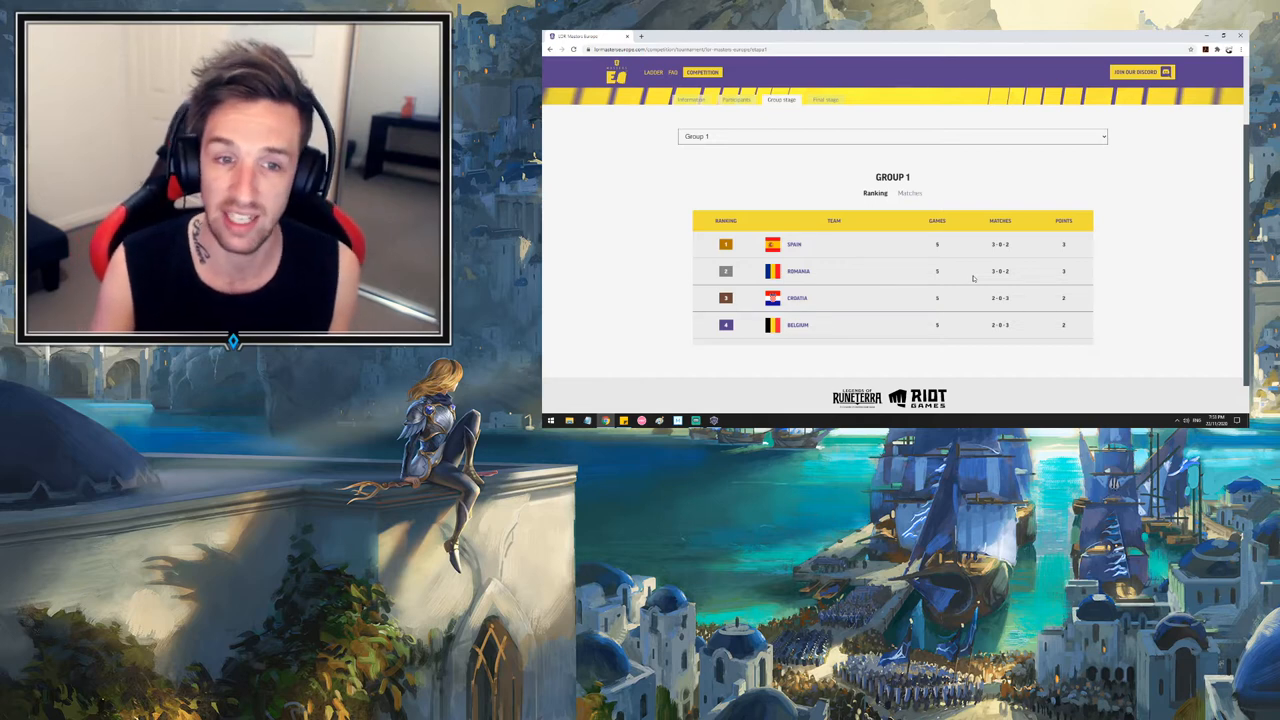
pyautogui.click(909, 193)
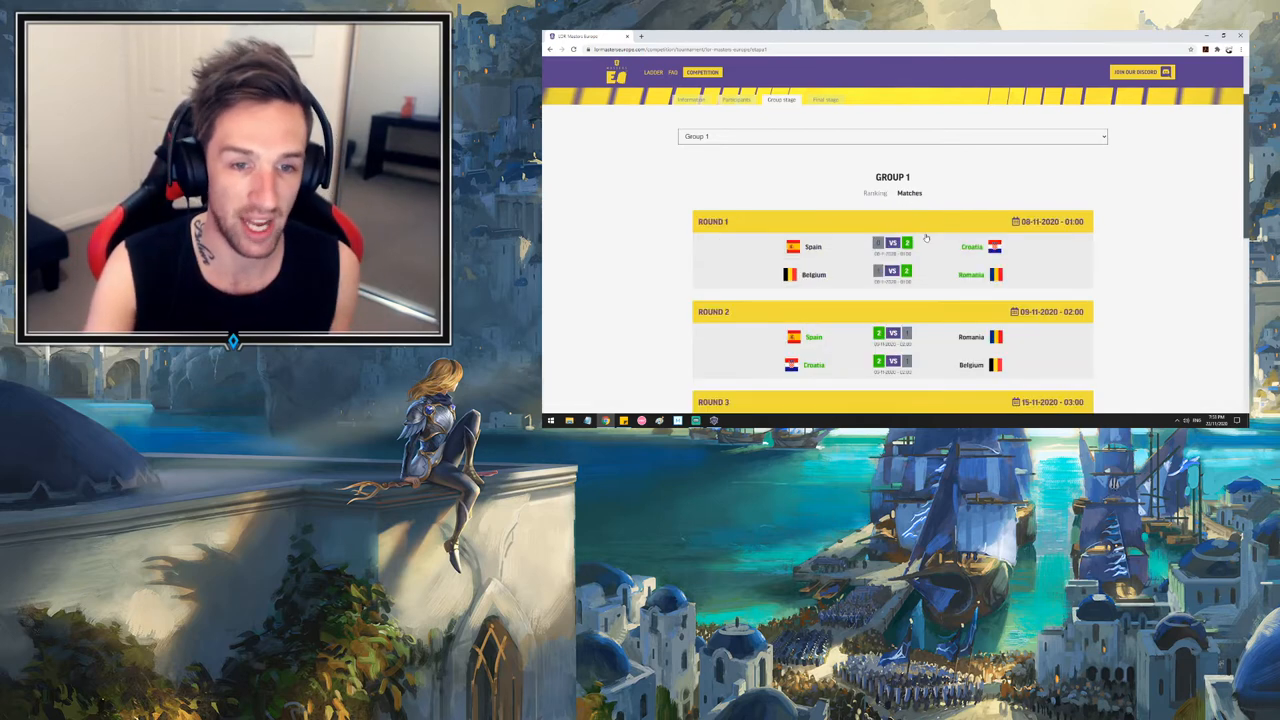
pyautogui.scroll(-3)
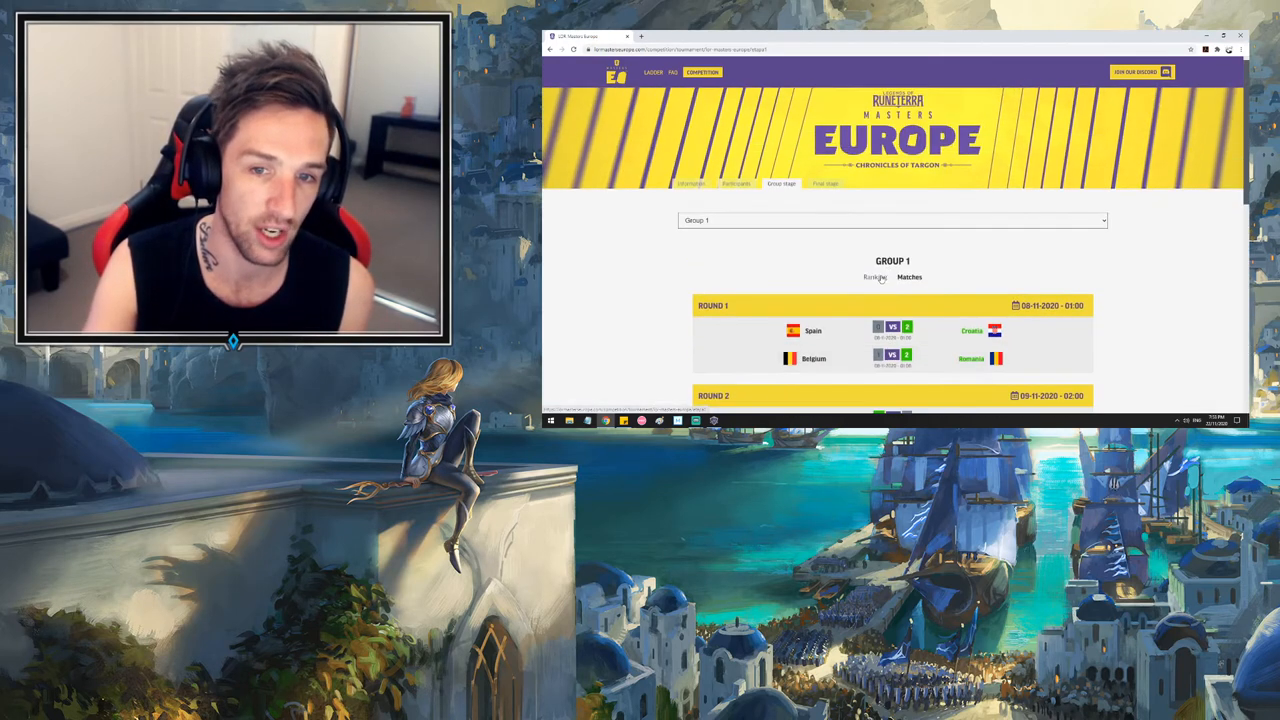
pyautogui.click(874, 277)
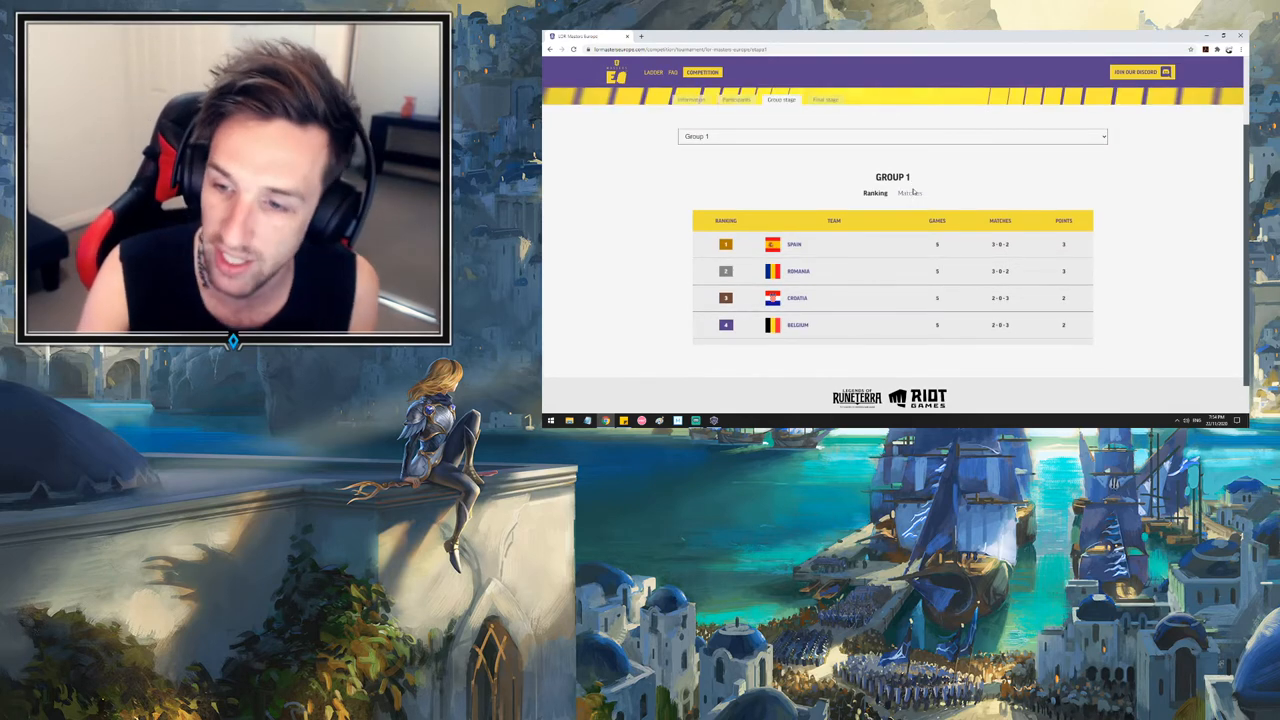
# Select Group 2, review its matches, and return to its ranking table led by Portugal and Poland
pyautogui.click(892, 136)
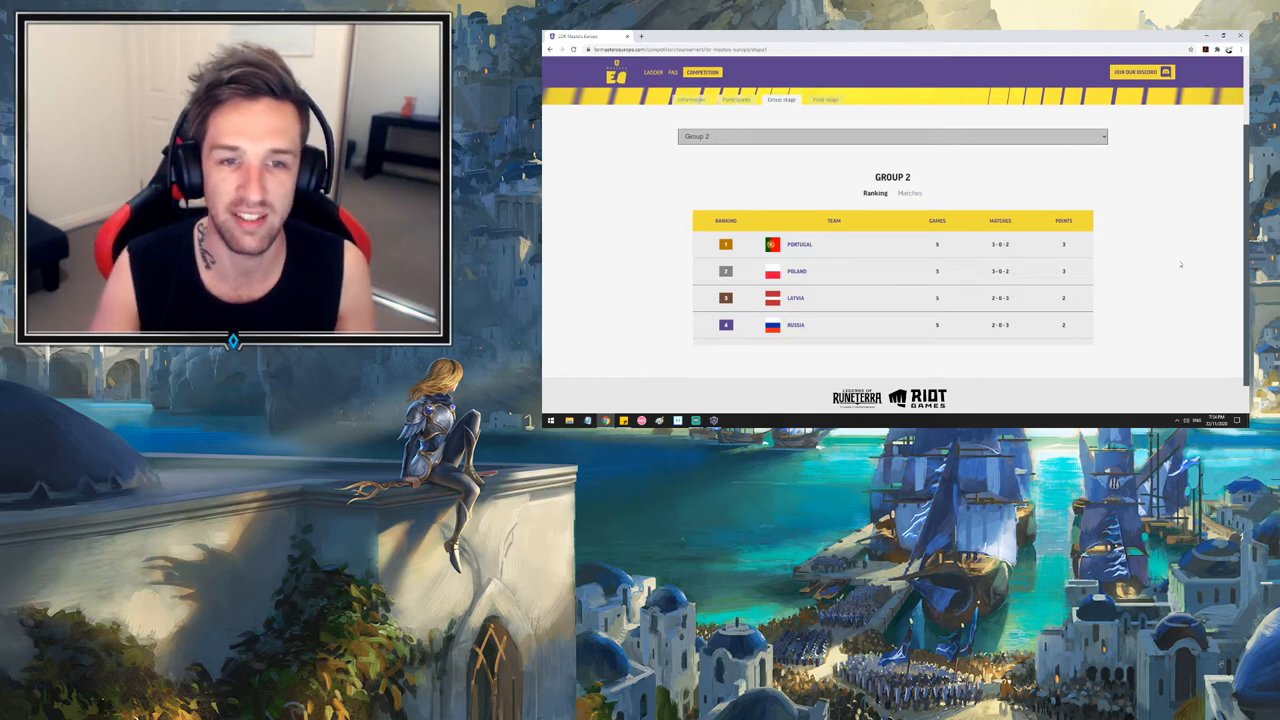
pyautogui.moveTo(1072, 262)
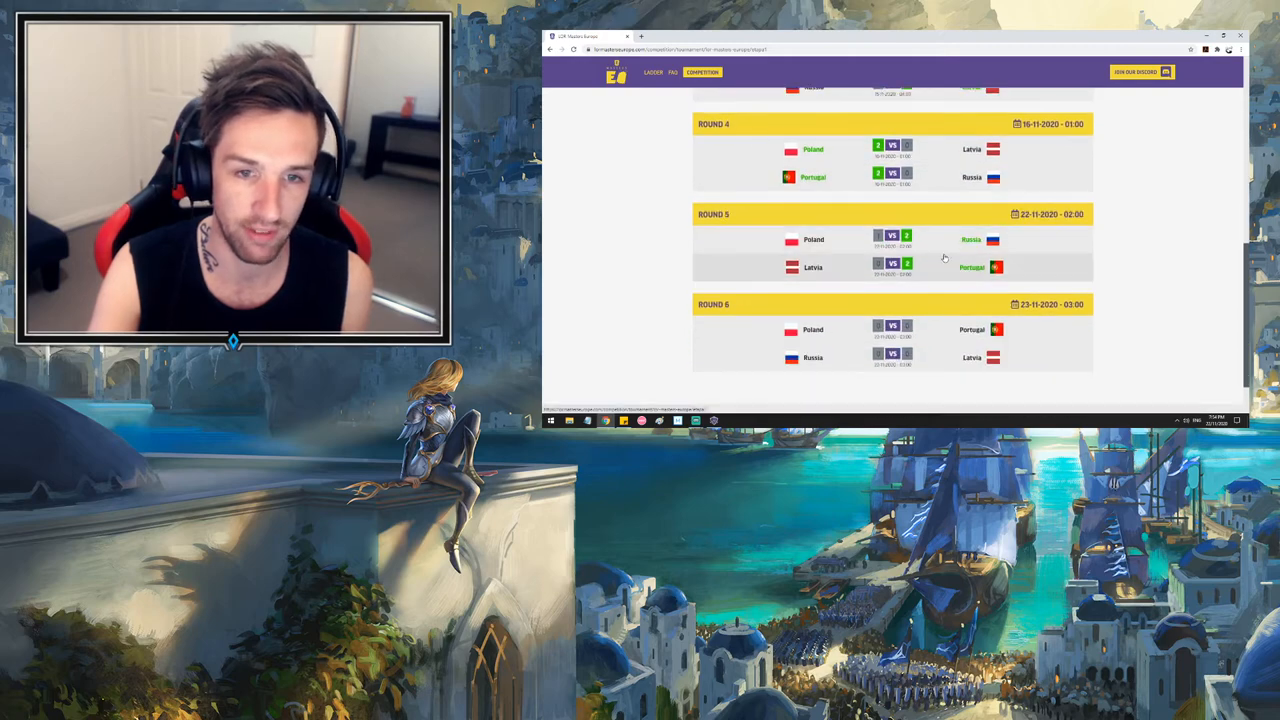
pyautogui.scroll(-3)
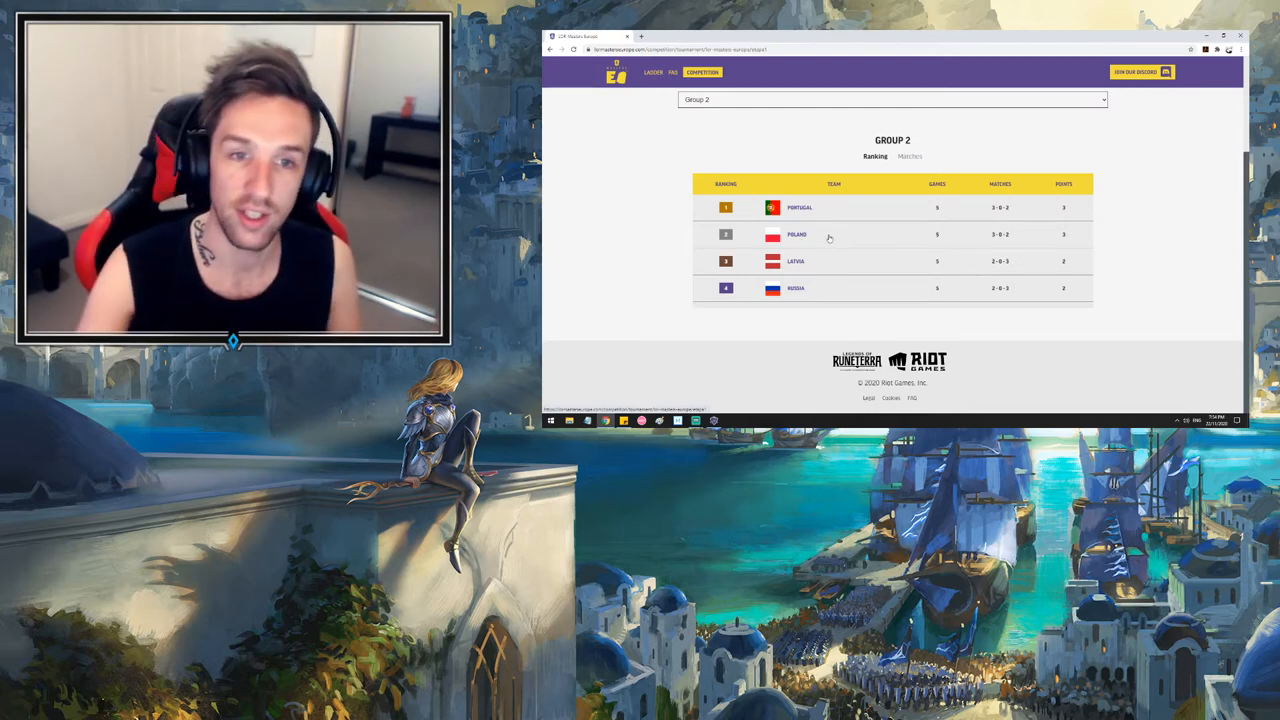
pyautogui.click(908, 156)
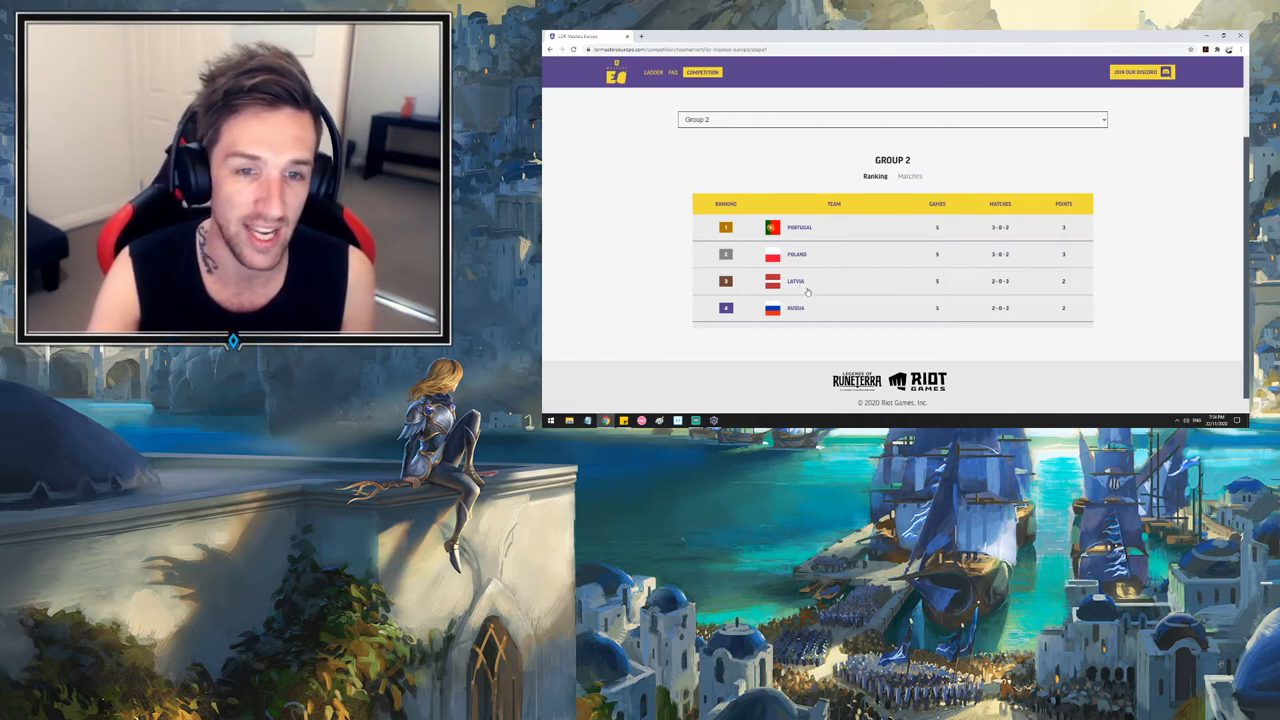
pyautogui.moveTo(853, 272)
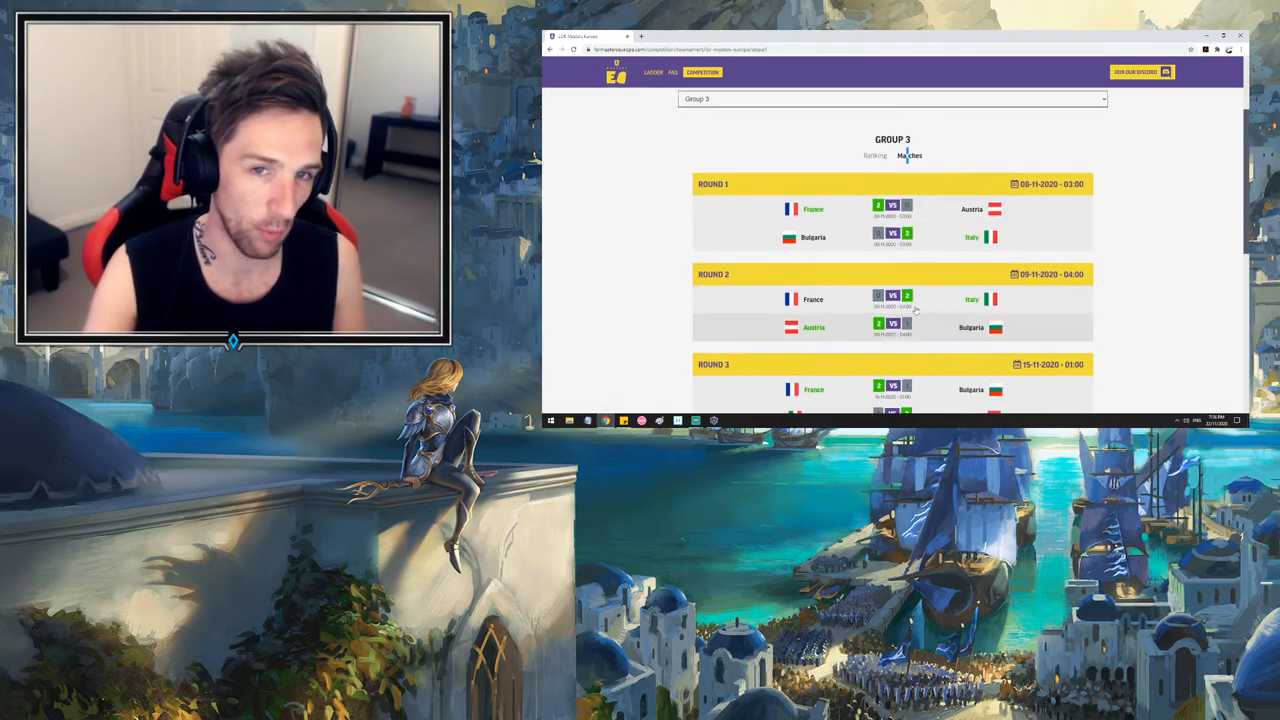
# Read the Group 3 ranking with France on 4 points, then reopen the group list
pyautogui.click(875, 155)
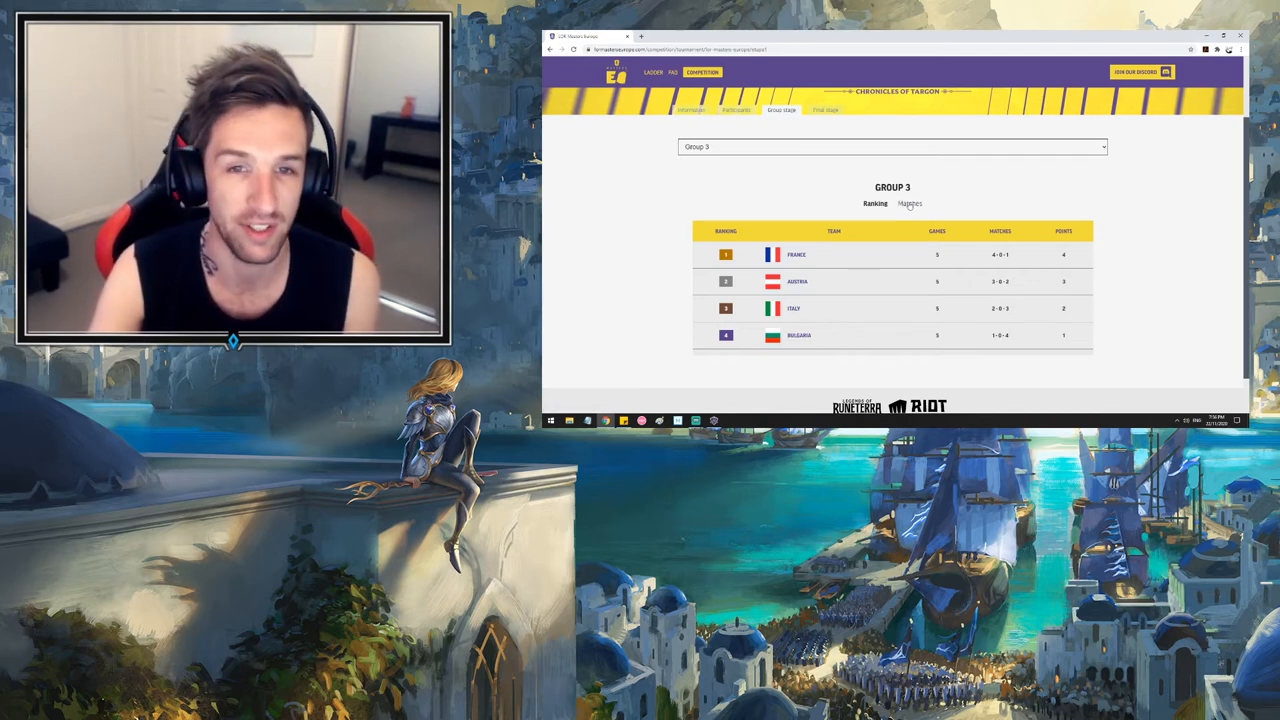
pyautogui.click(892, 146)
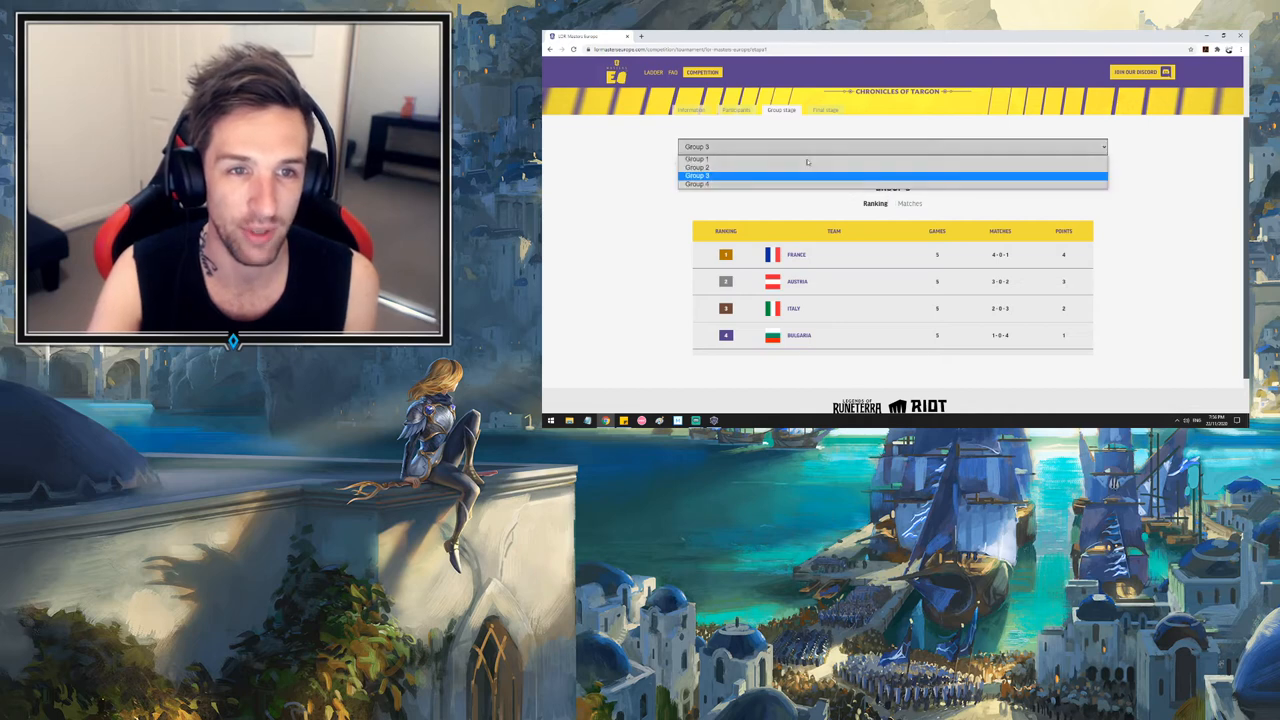
# Select Group 4 and review its standings led by Germany and Czechia with the round match listings
pyautogui.click(696, 184)
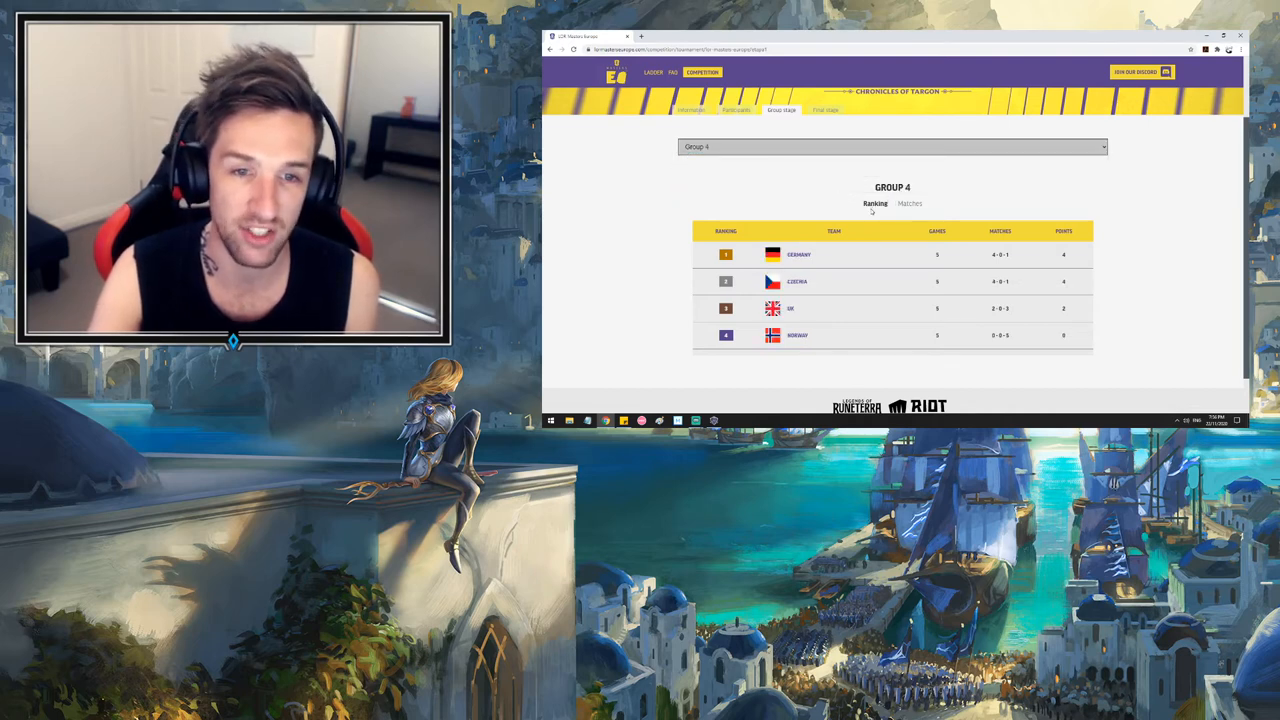
pyautogui.moveTo(858, 345)
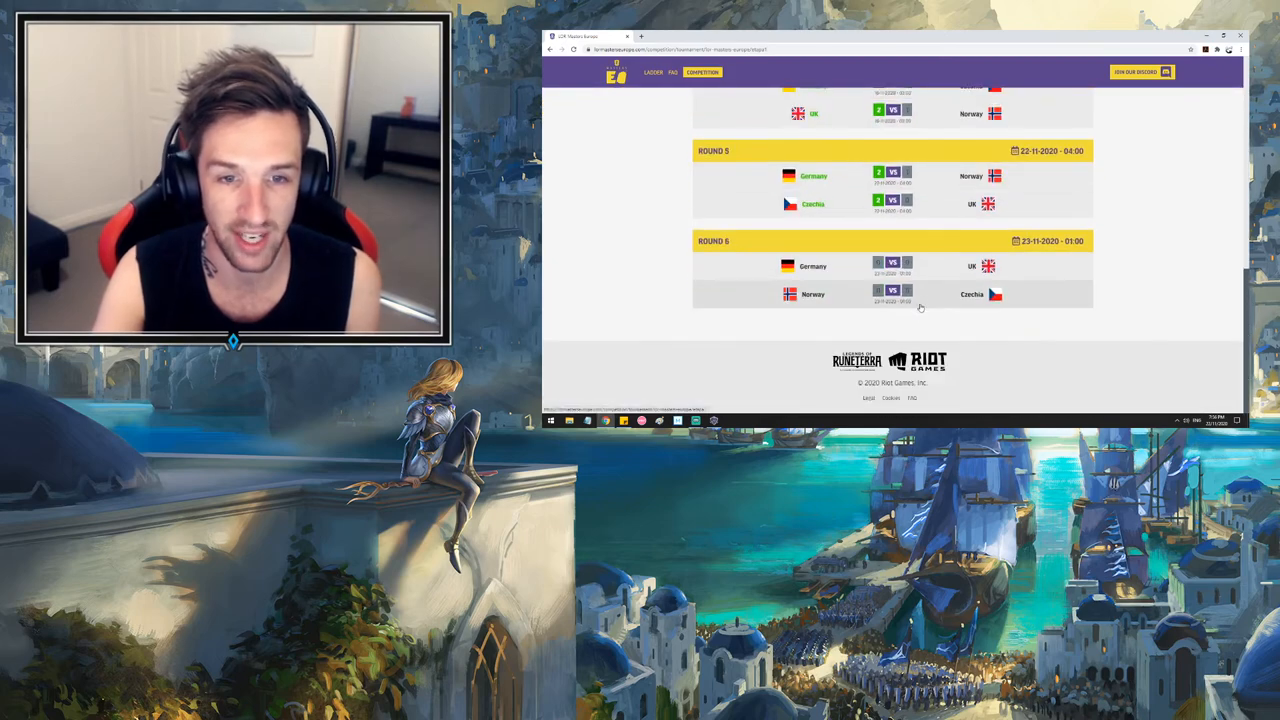
pyautogui.scroll(3)
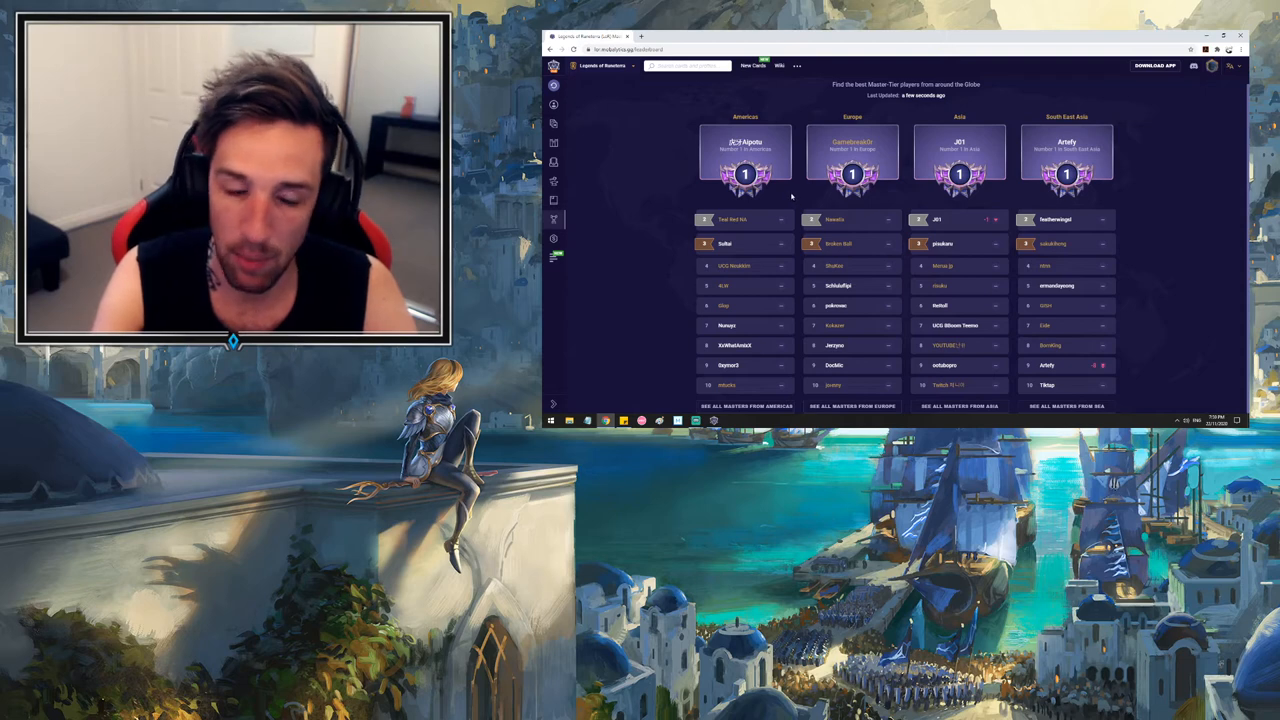
pyautogui.moveTo(787, 199)
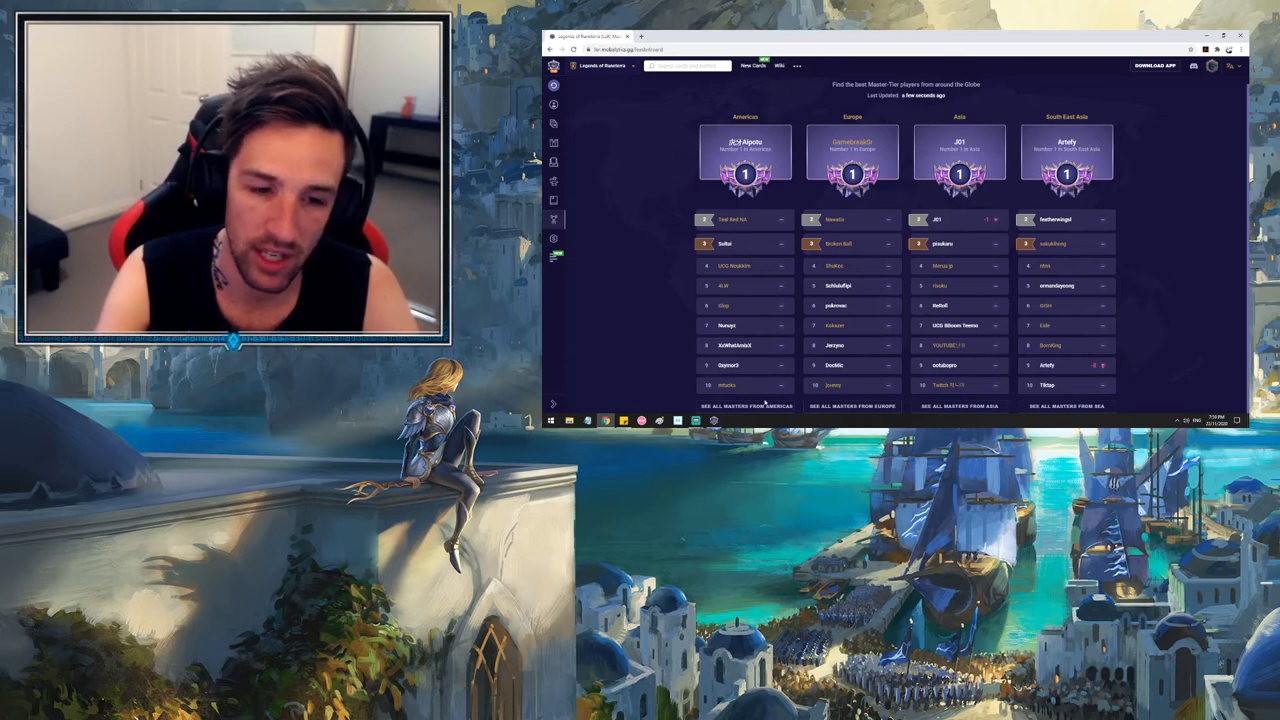
pyautogui.click(745, 406)
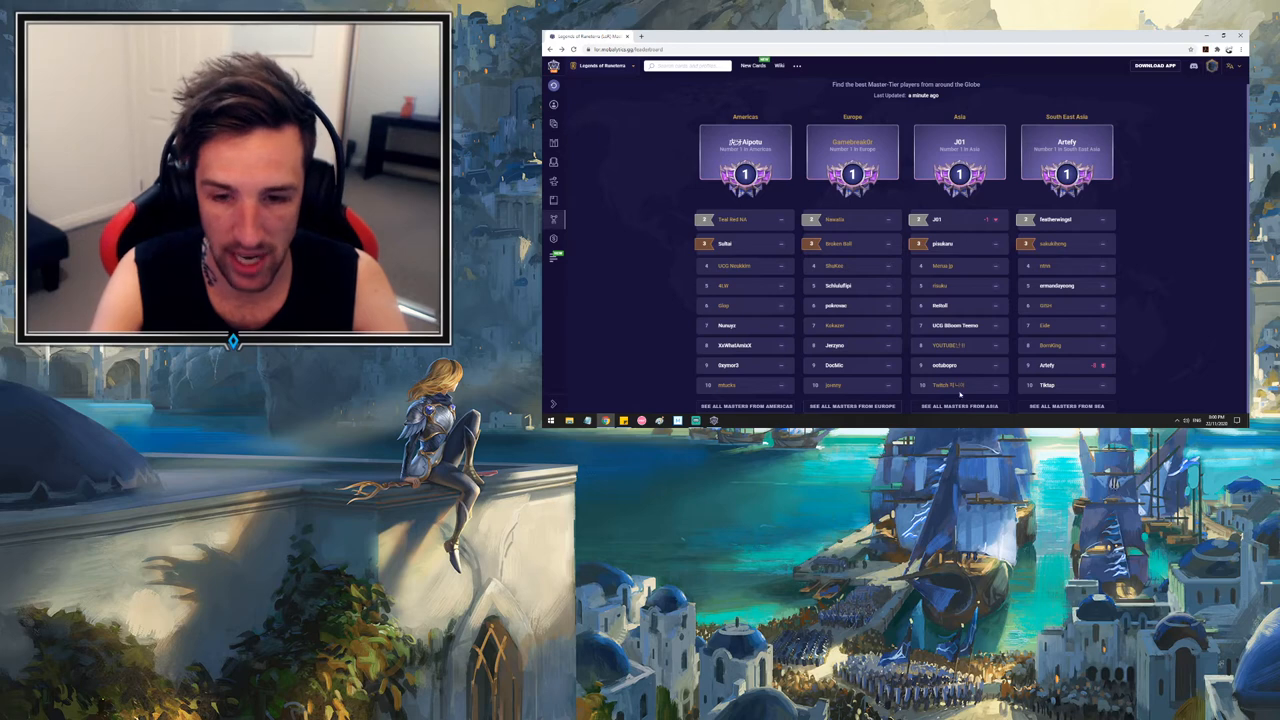
pyautogui.click(959, 406)
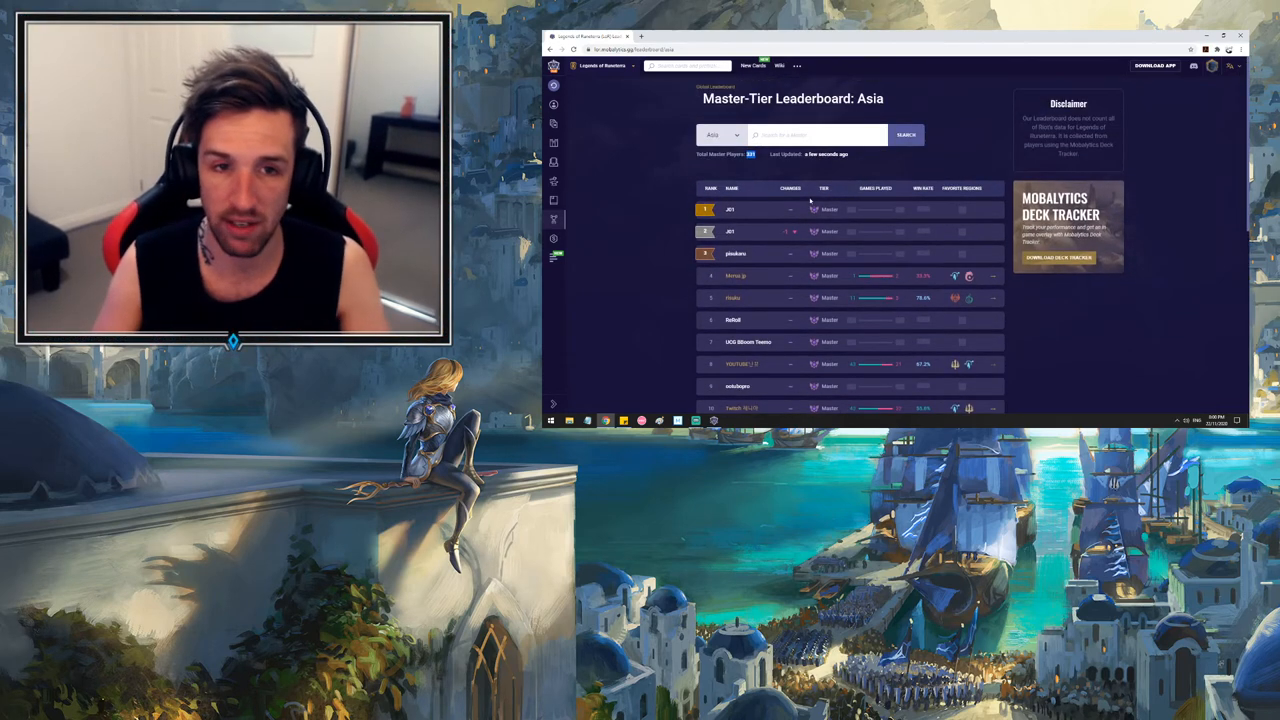
pyautogui.scroll(-3)
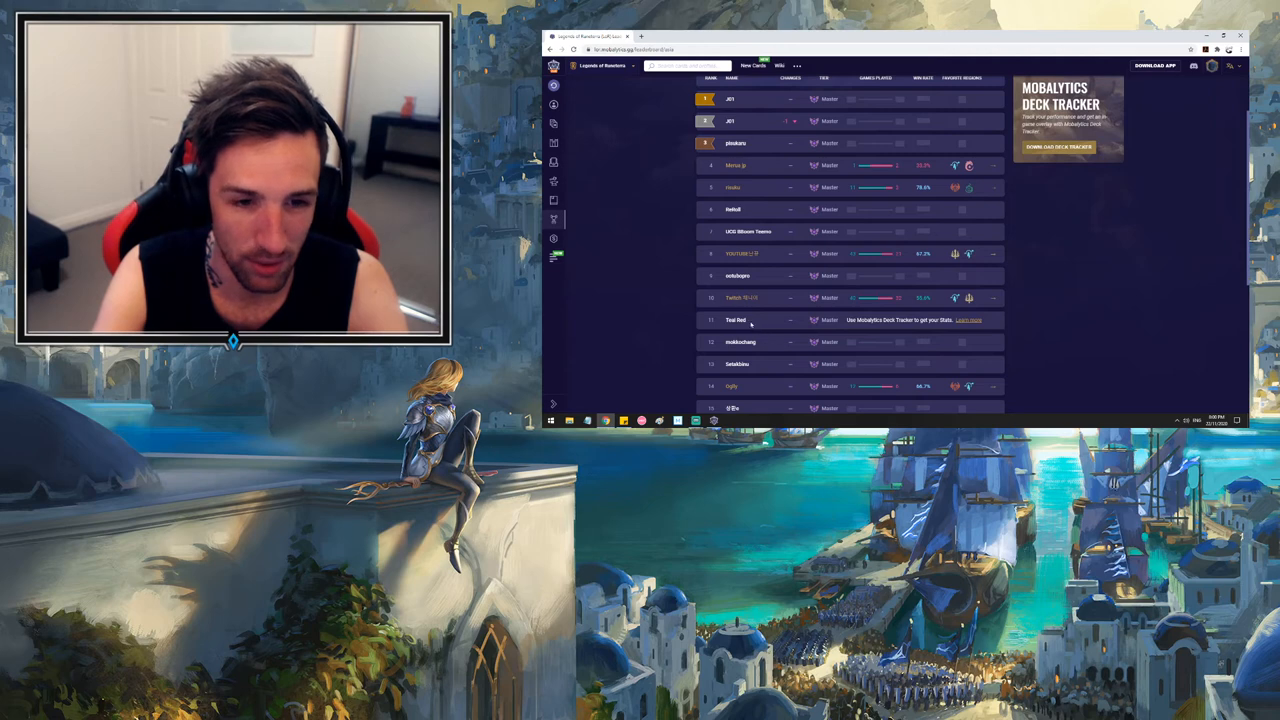
pyautogui.doubleClick(735, 320)
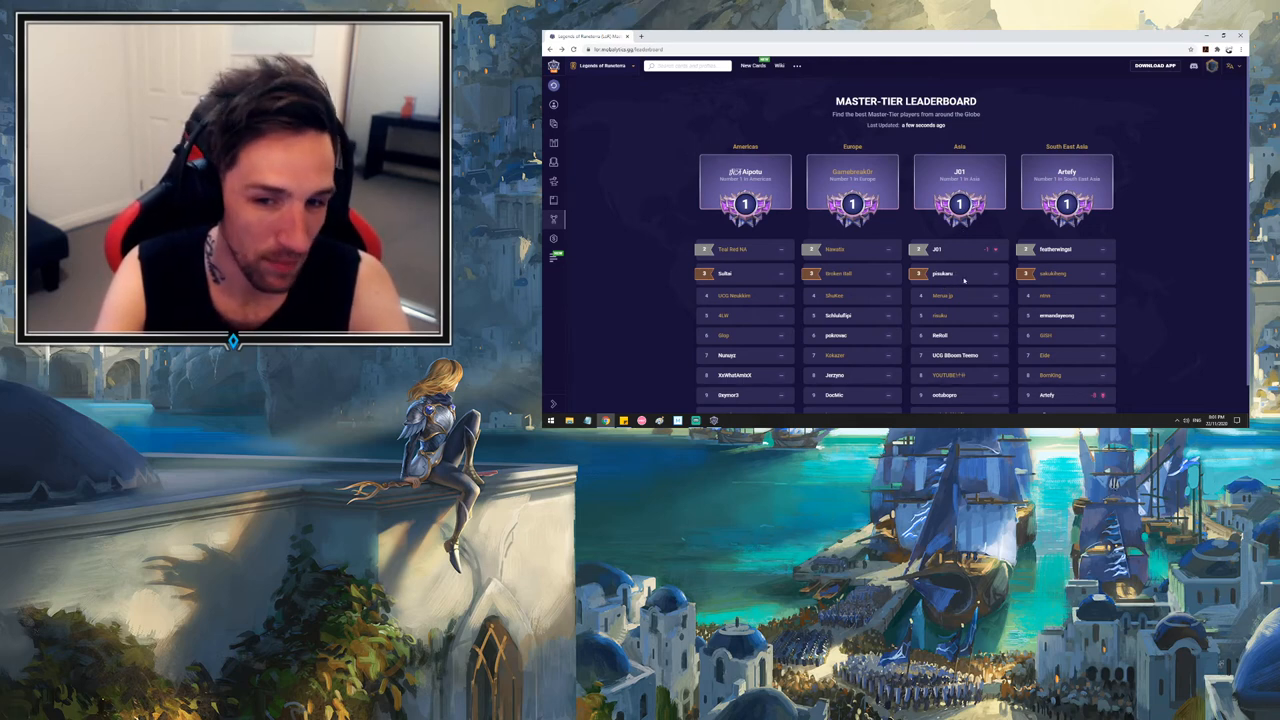
pyautogui.scroll(-3)
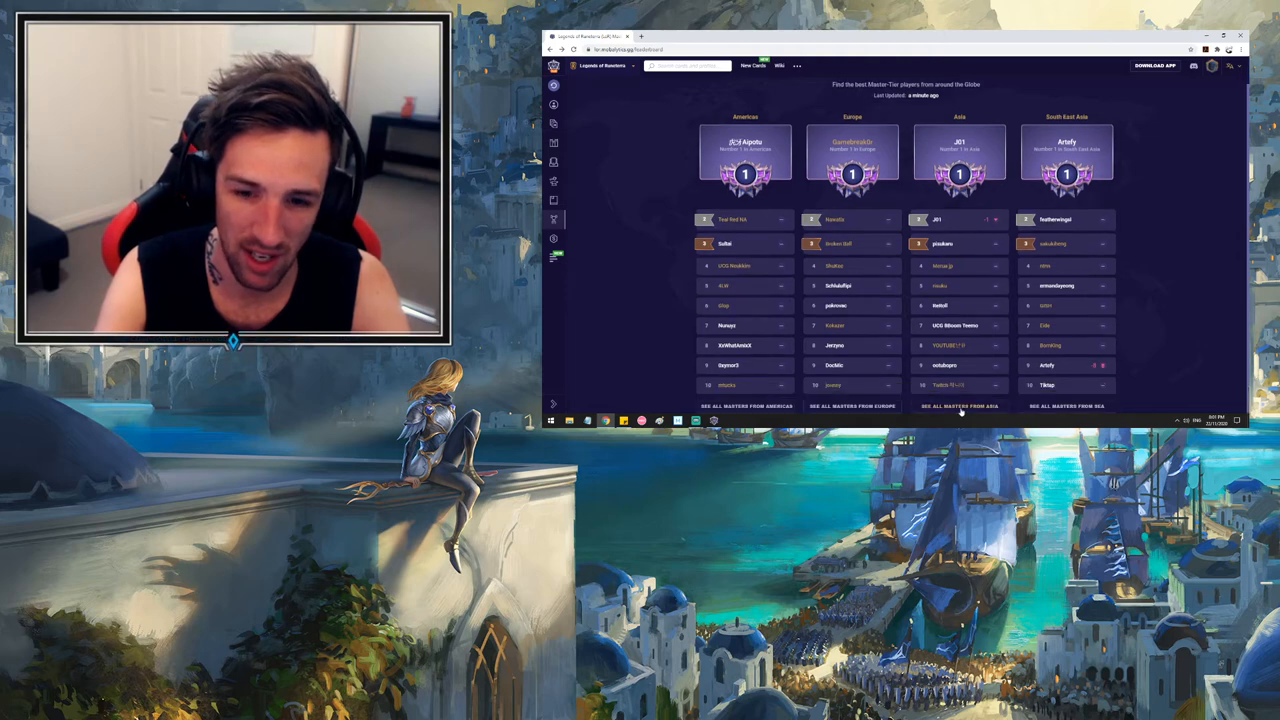
pyautogui.click(959, 406)
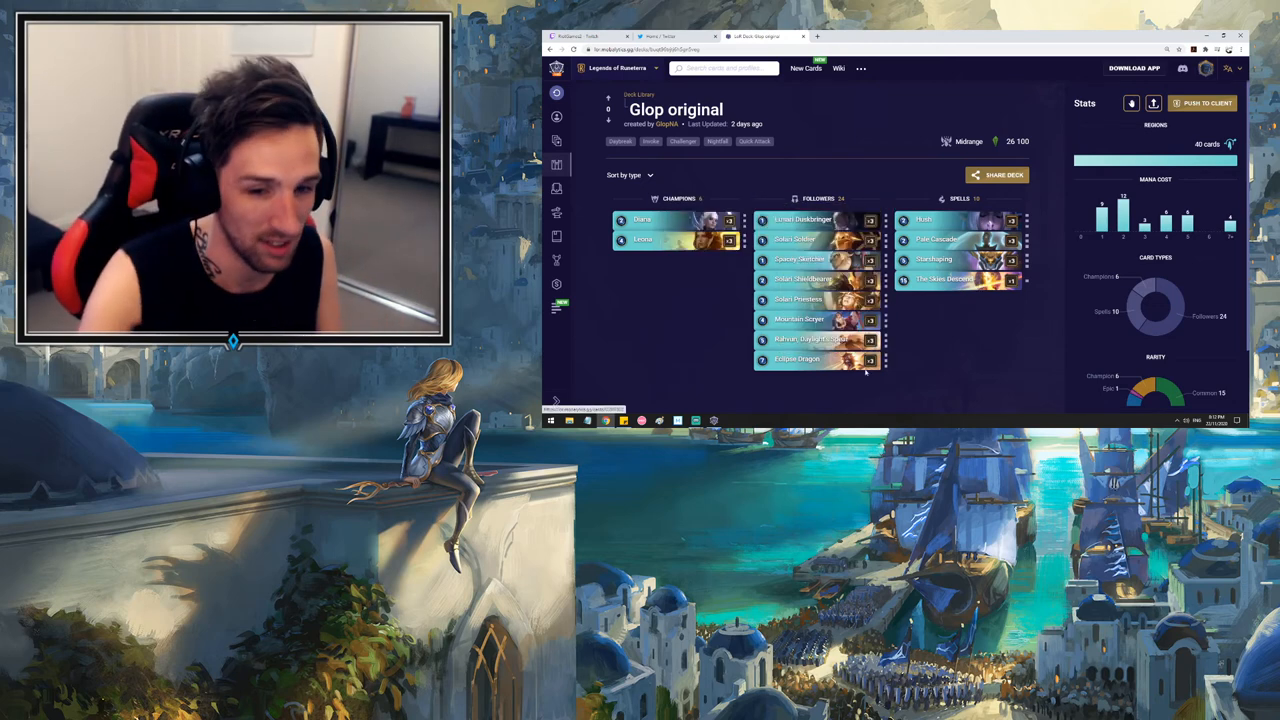
pyautogui.moveTo(800, 318)
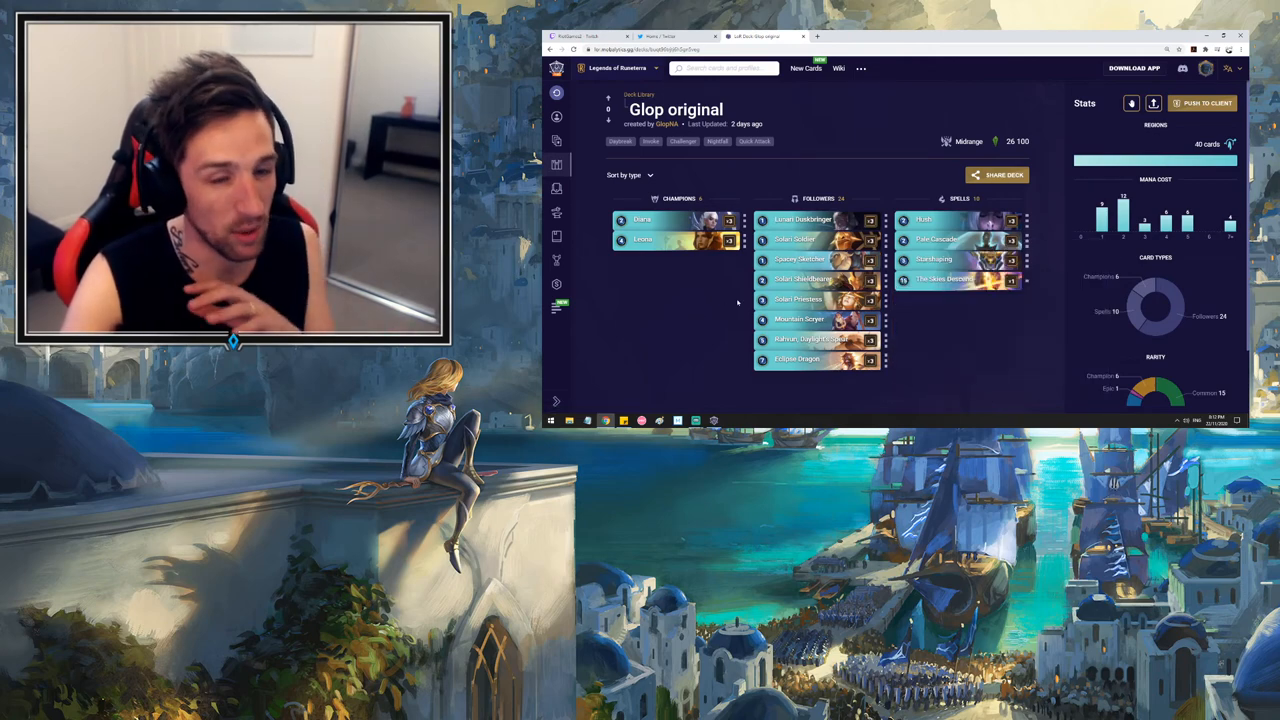
pyautogui.moveTo(975, 349)
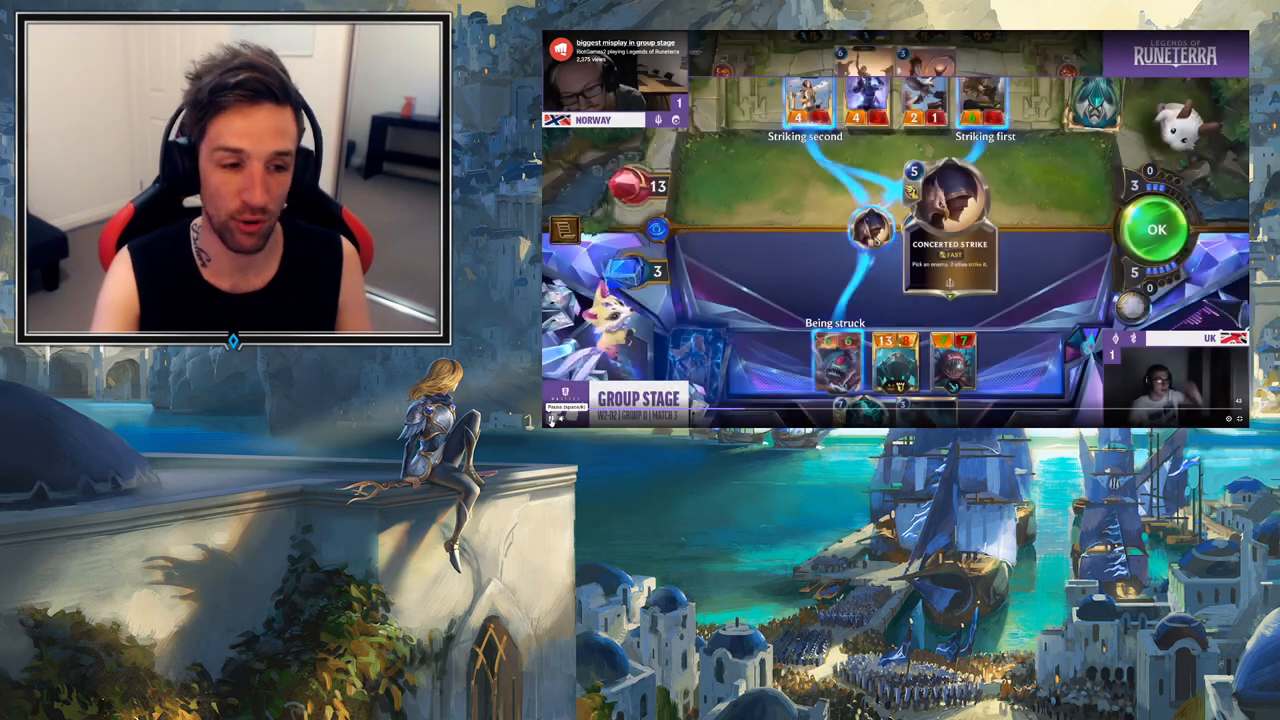
# Pause the "biggest misplay in group stage" video during Radagar versus Matthew
pyautogui.click(890, 228)
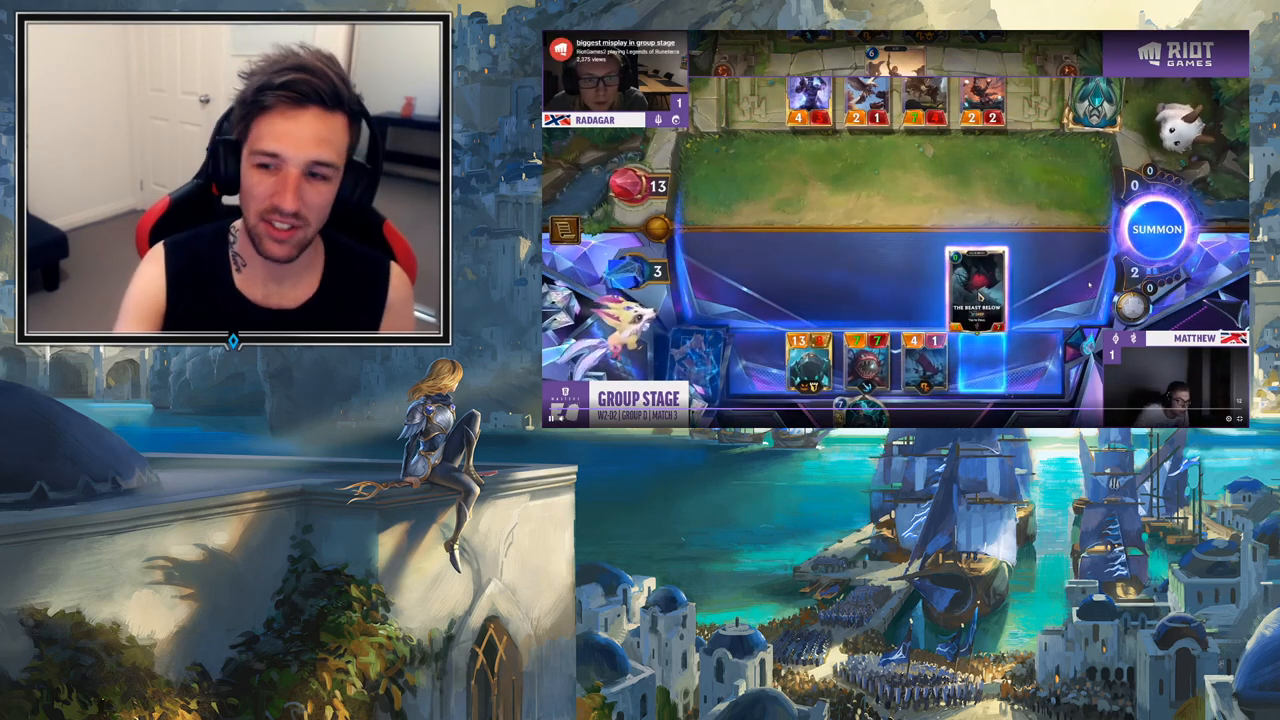
pyautogui.click(895, 228)
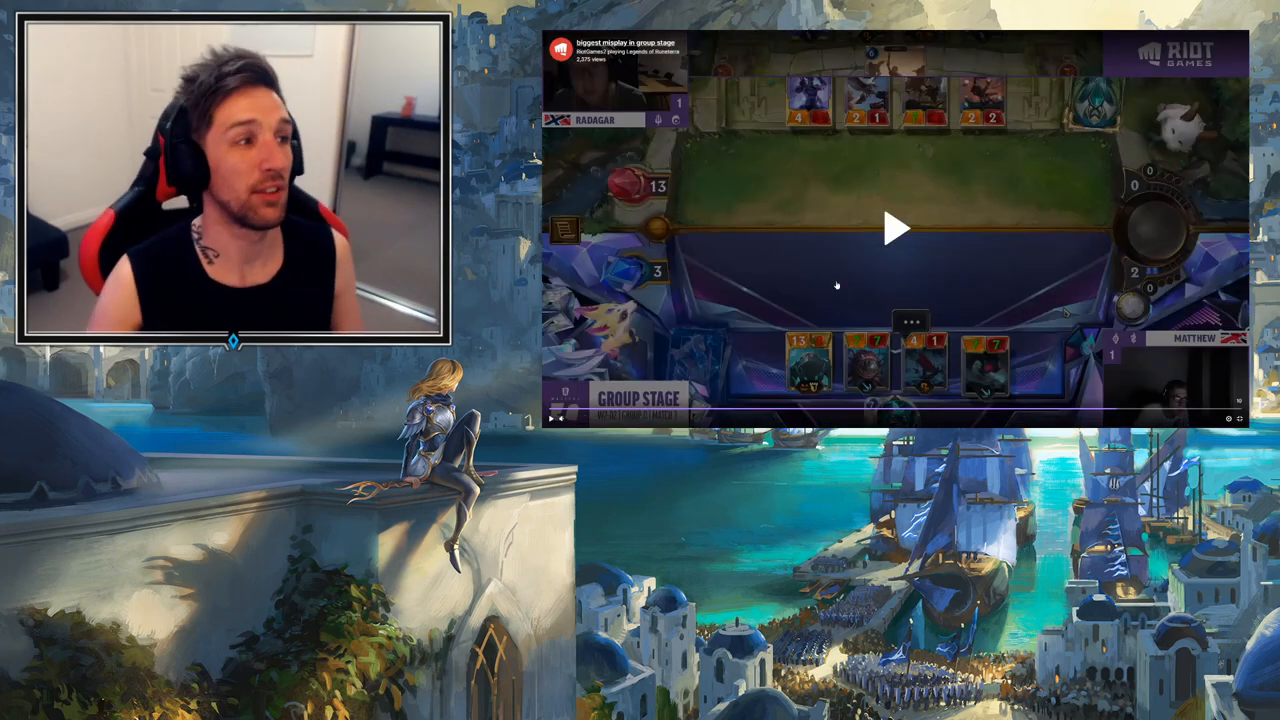